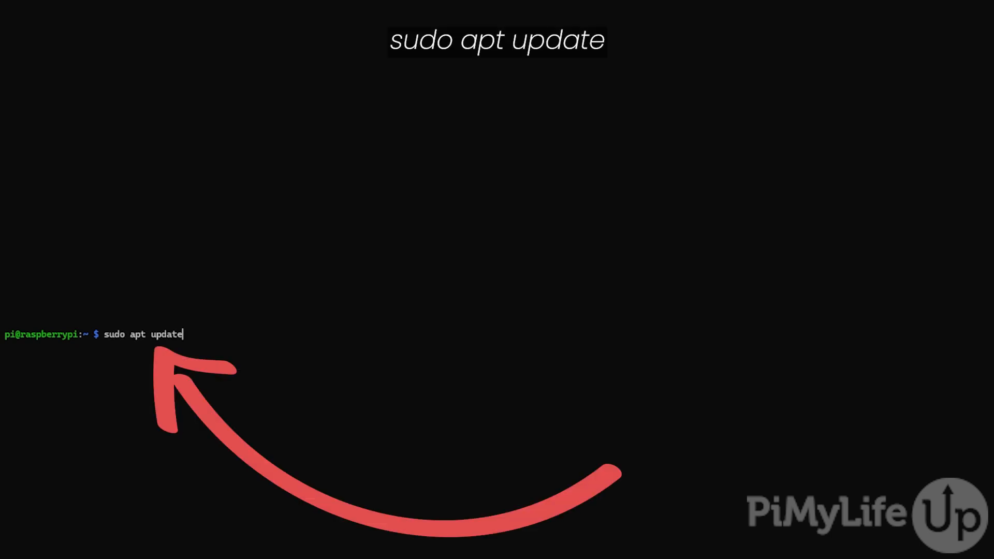
Refresh the apt package lists and install curl, which is already current
{"action": "key", "text": "Return"}
{"action": "type", "text": "sudo apt"}
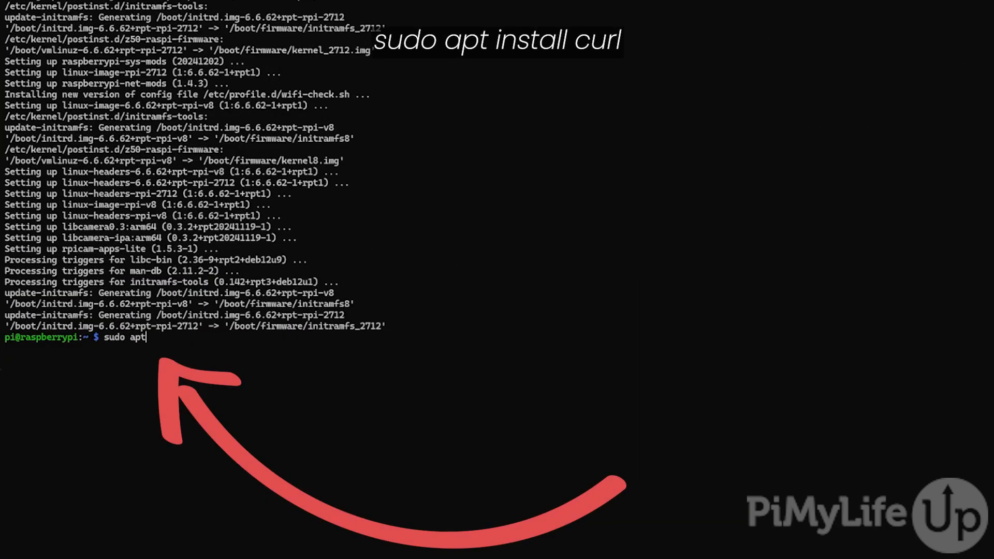
{"action": "type", "text": "install curl"}
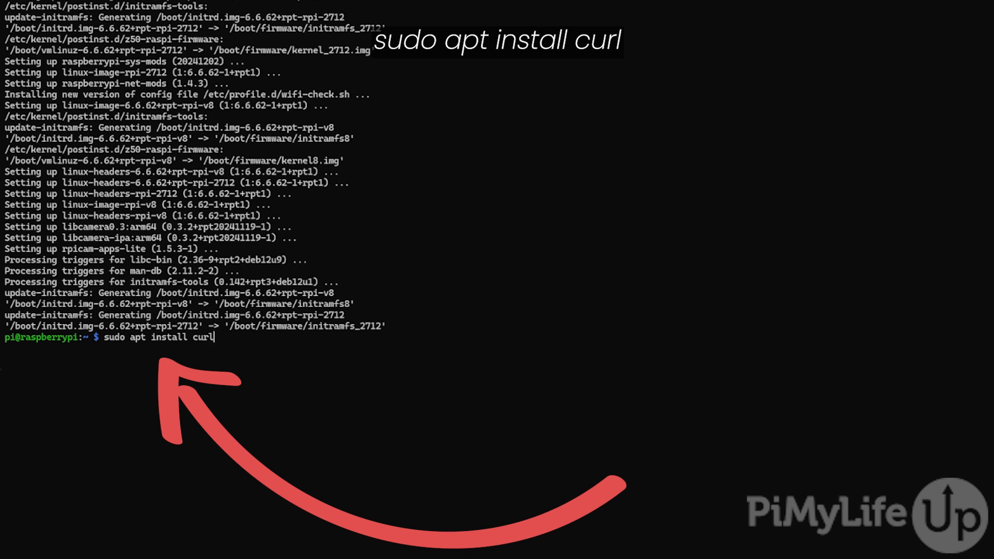
{"action": "key", "text": "Return"}
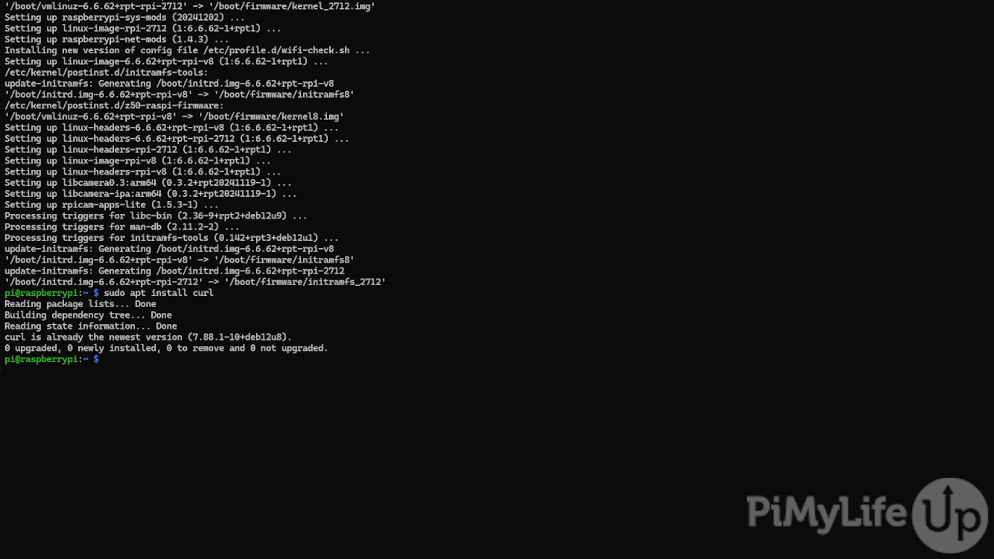
Print the Pi's IP address, 192.168.0.32, with hostname -I
{"action": "type", "text": "hostna"}
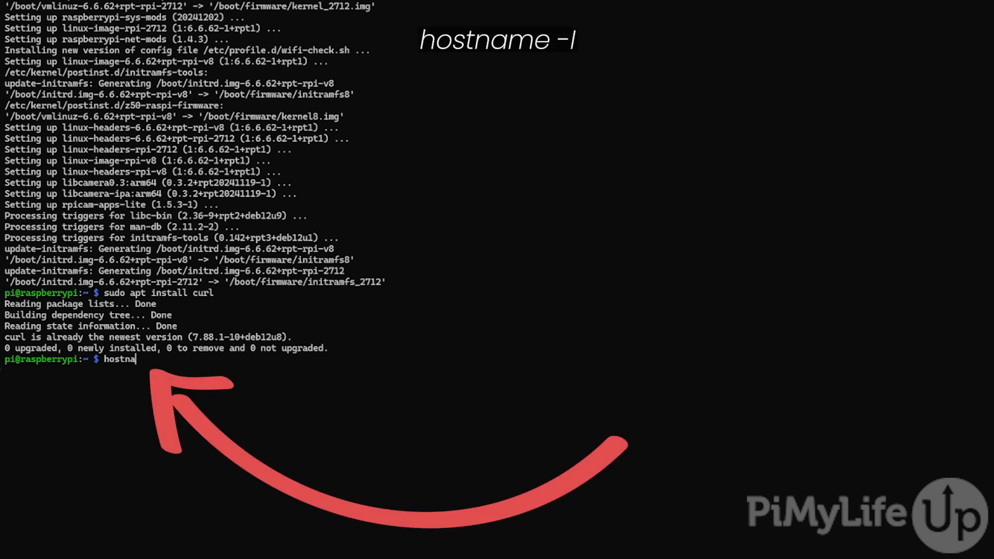
{"action": "type", "text": "me -I"}
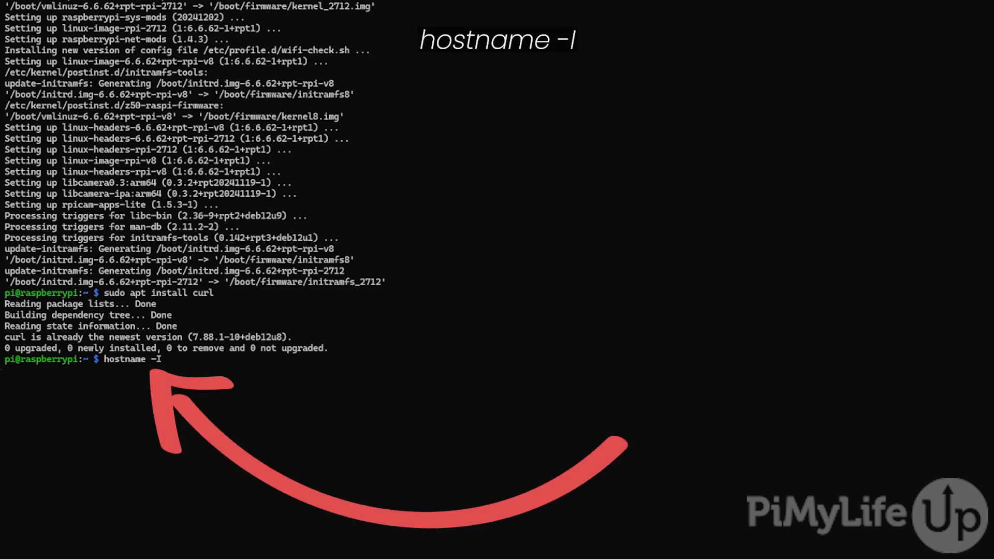
{"action": "key", "text": "Return"}
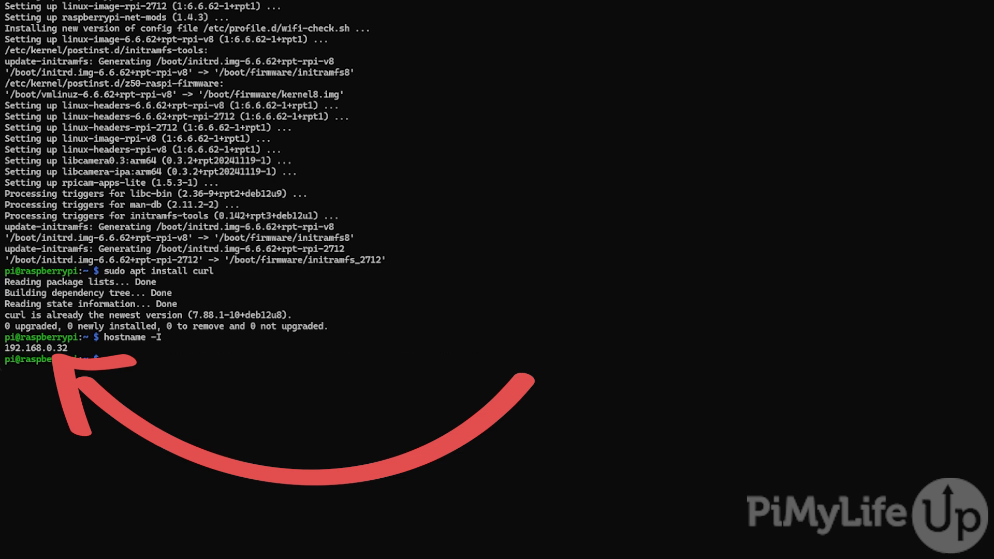
{"action": "type", "text": "sudo"}
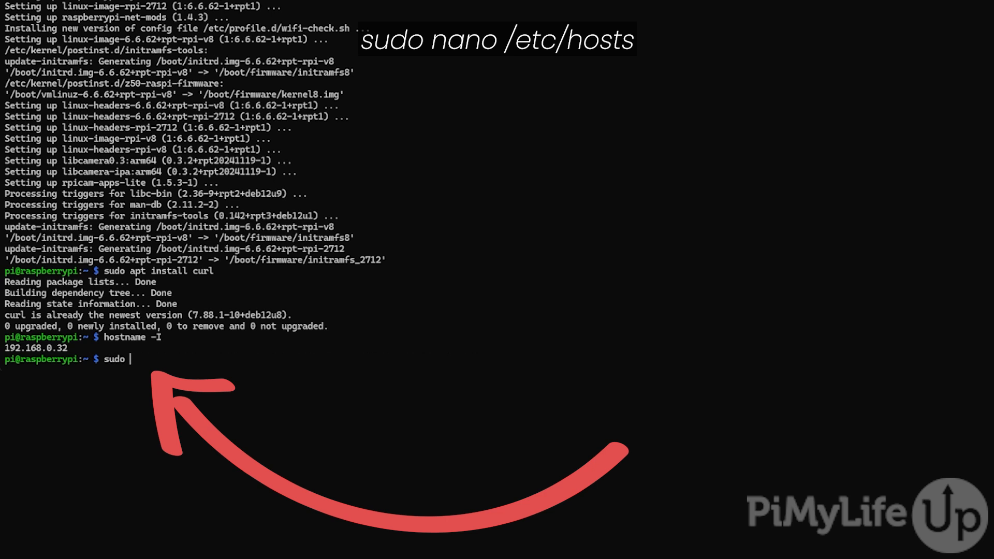
Edit /etc/hosts as root, replacing 127.0.1.1 with 192.168.0.32 on the raspberrypi line
{"action": "type", "text": "nano /etc/hosts"}
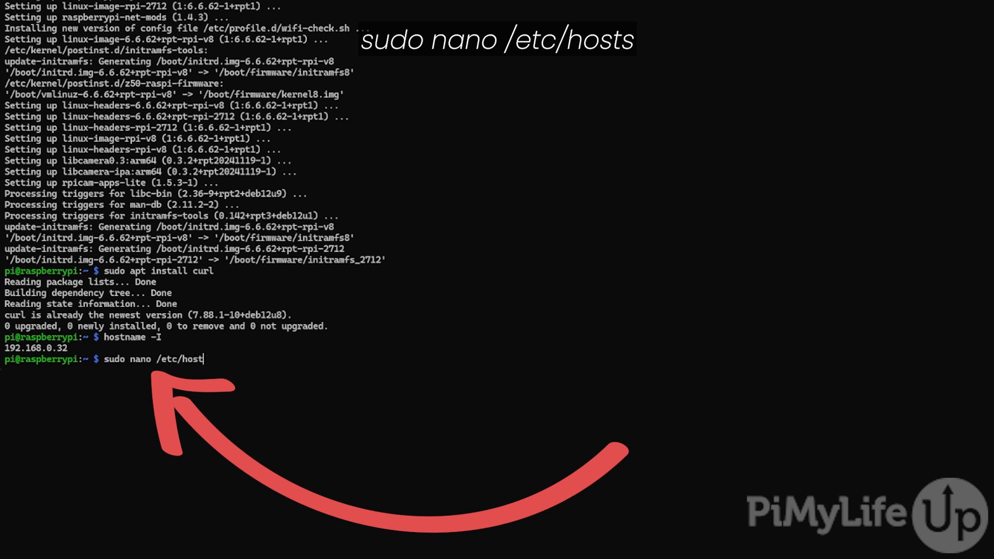
{"action": "type", "text": "s"}
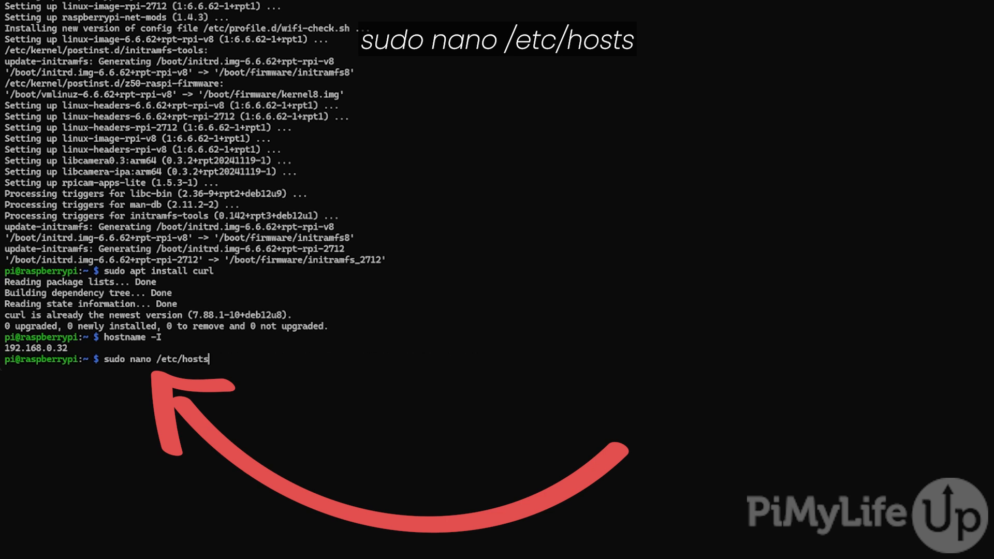
{"action": "key", "text": "Return"}
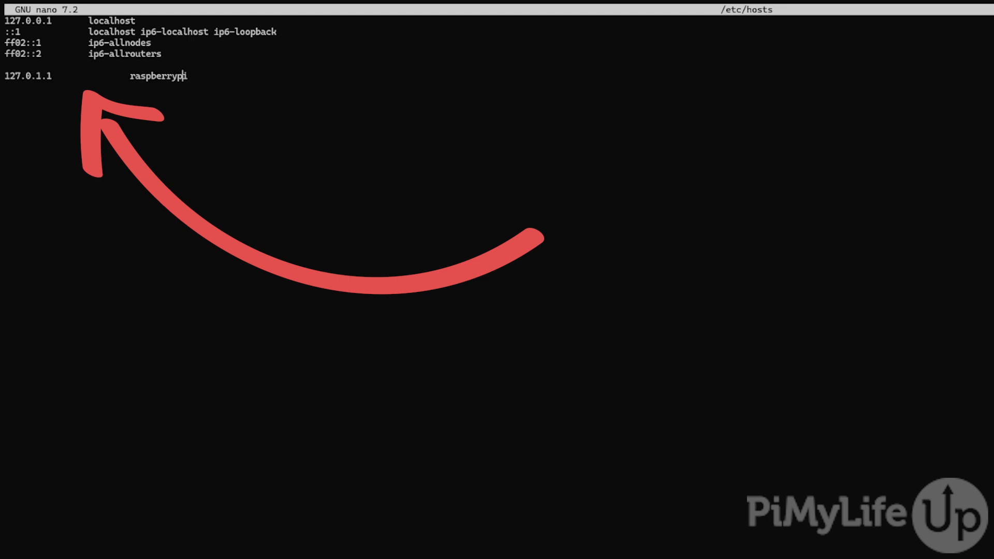
{"action": "key", "text": "Home"}
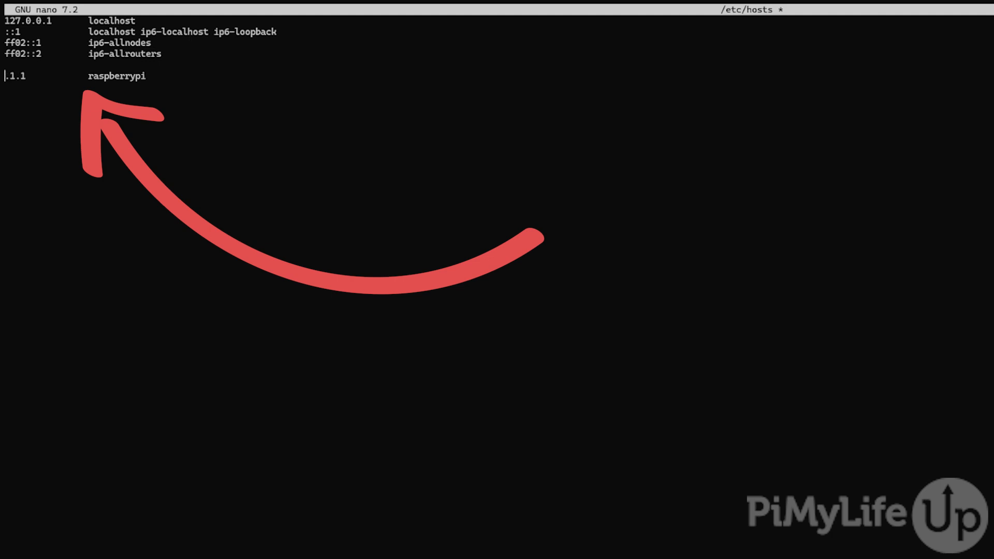
{"action": "type", "text": "192"}
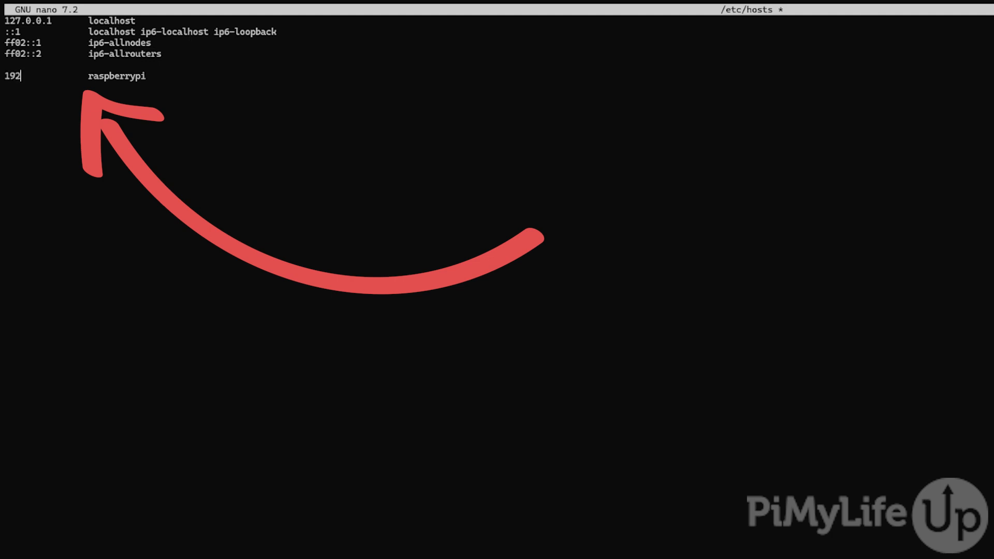
{"action": "type", "text": ".168.0."}
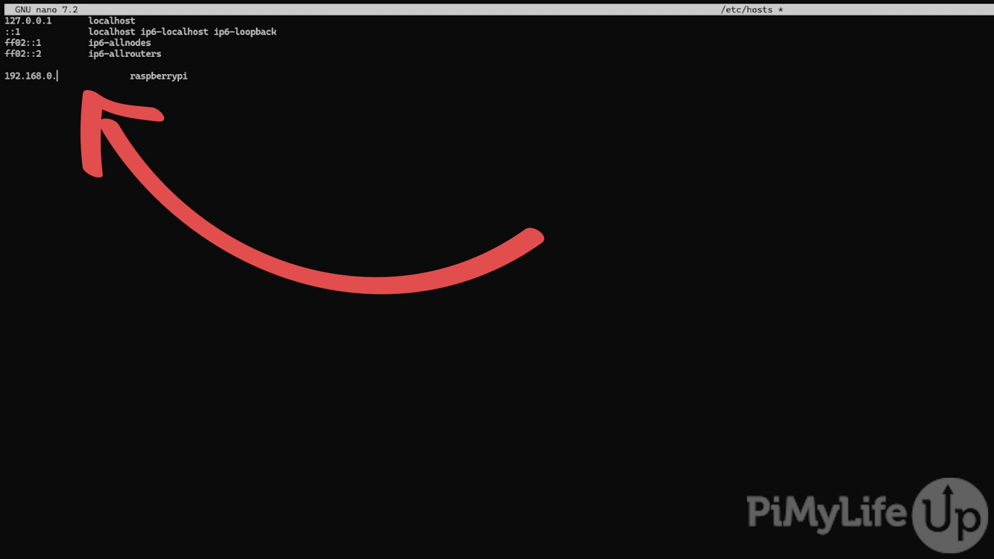
{"action": "type", "text": "32"}
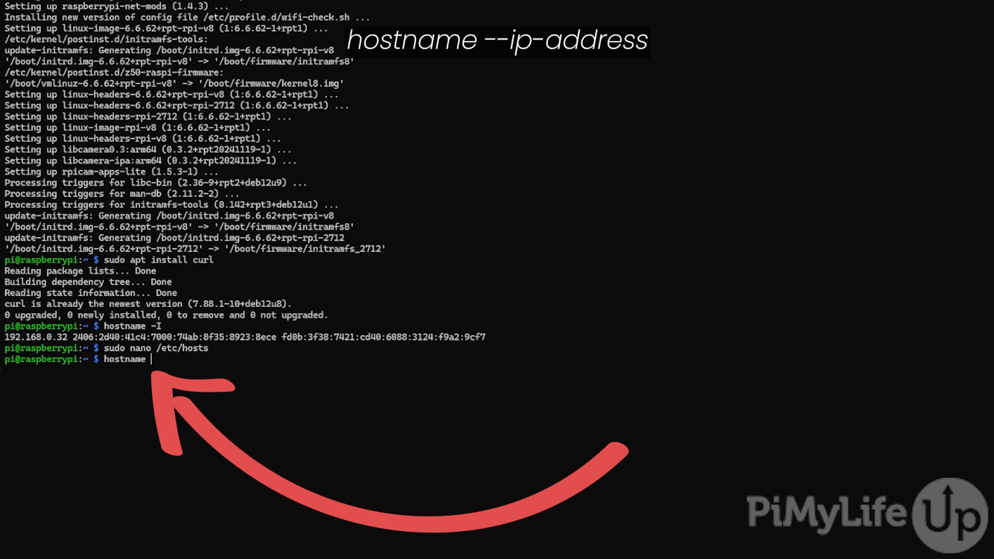
Check hostname --ip-address gives 192.168.0.32, then set a new root password via sudo passwd
{"action": "type", "text": "--"}
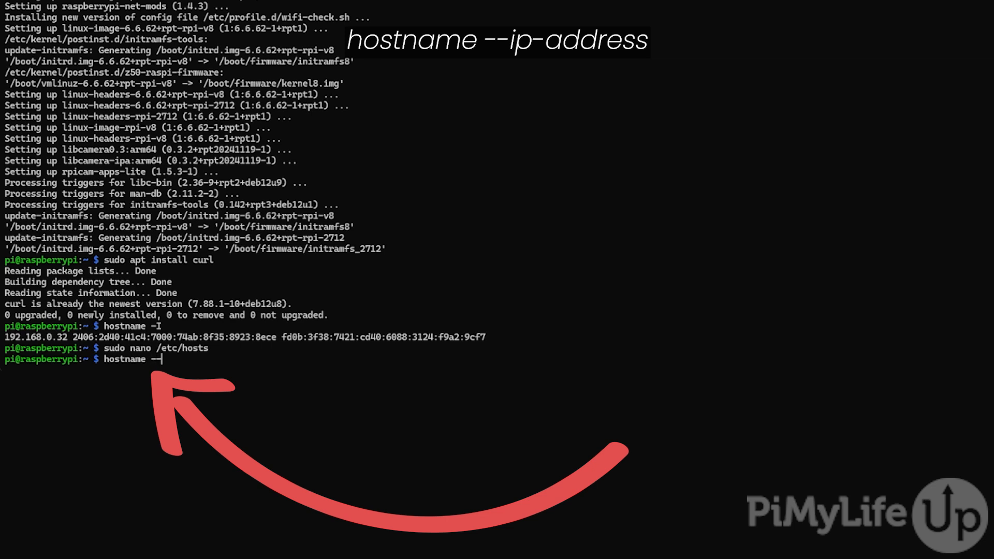
{"action": "type", "text": "ip-addres"}
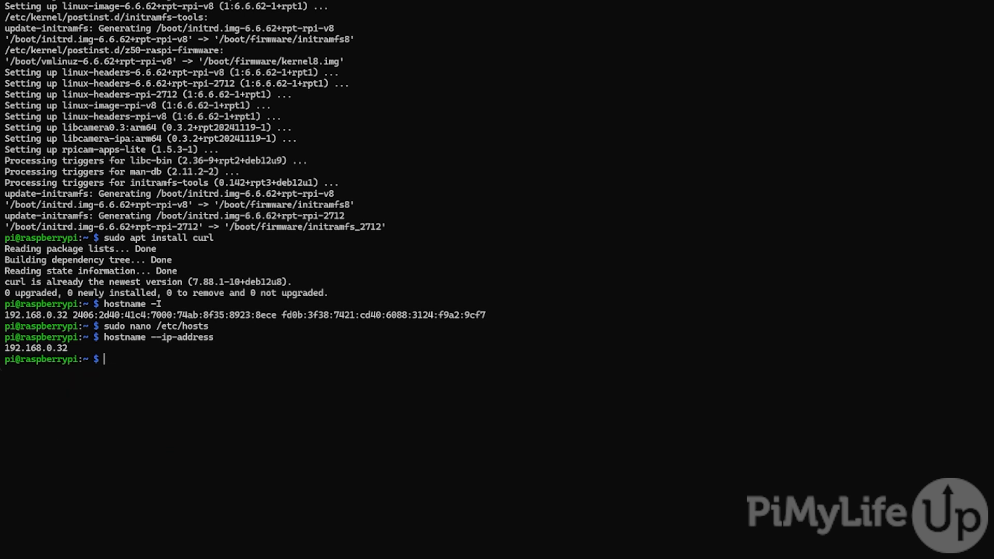
{"action": "type", "text": "sudo pa"}
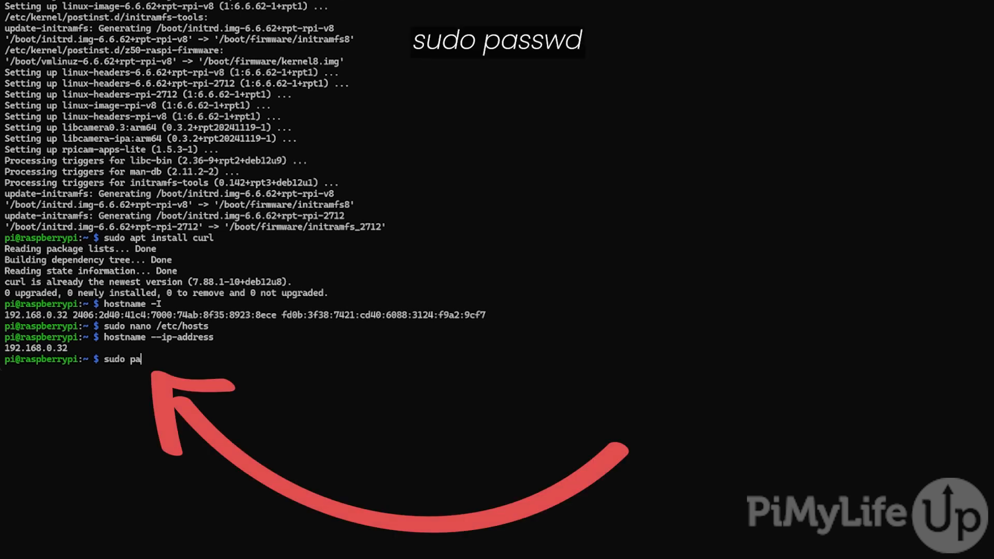
{"action": "type", "text": "sswd root"}
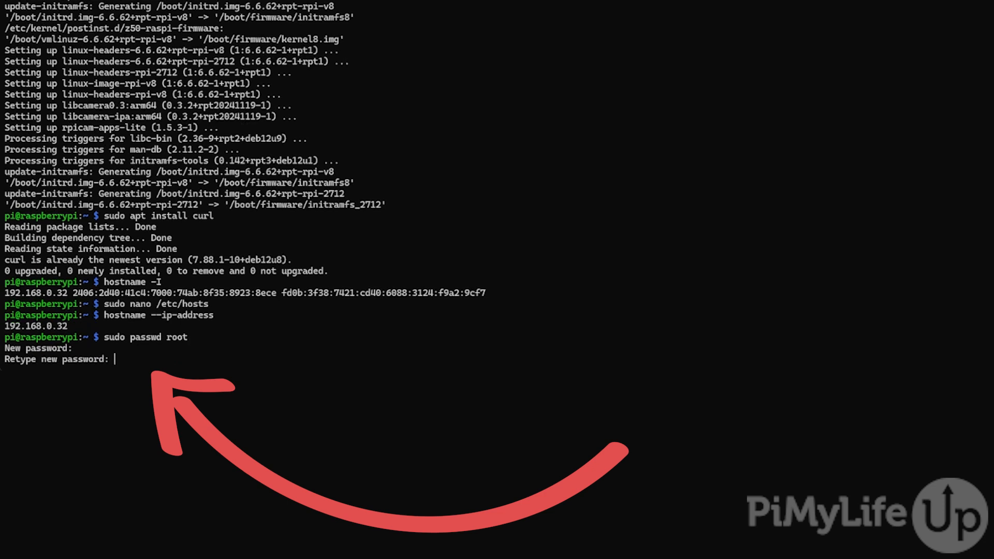
{"action": "key", "text": "Return"}
{"action": "type", "text": "c"}
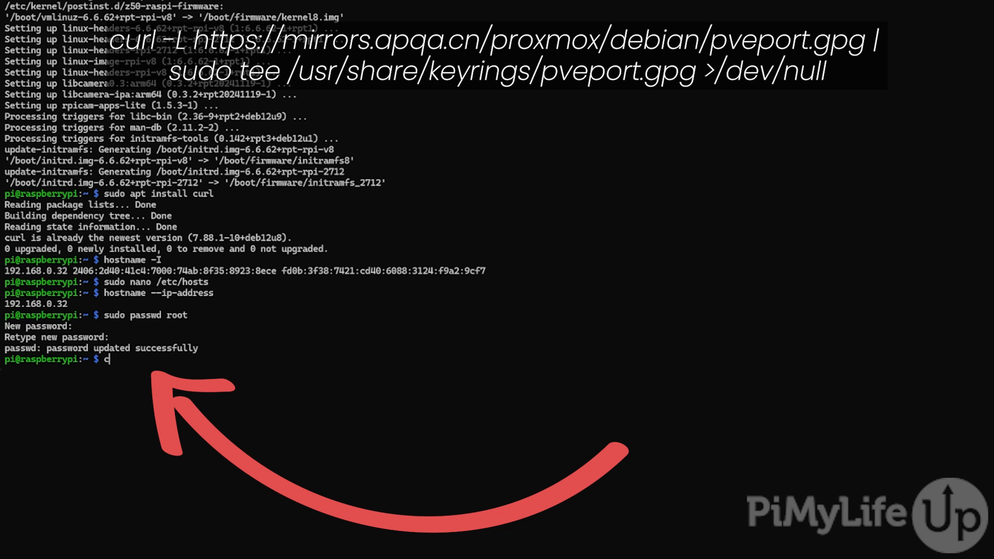
Fetch pveport.gpg from mirrors.apqa.cn with curl and tee it into /usr/share/keyrings
{"action": "type", "text": "url -L"}
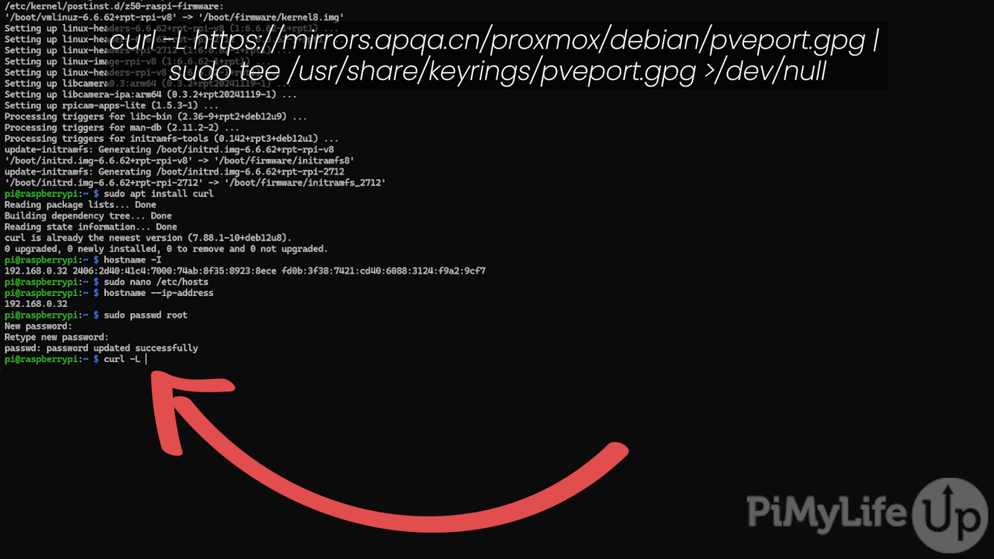
{"action": "type", "text": "https://"}
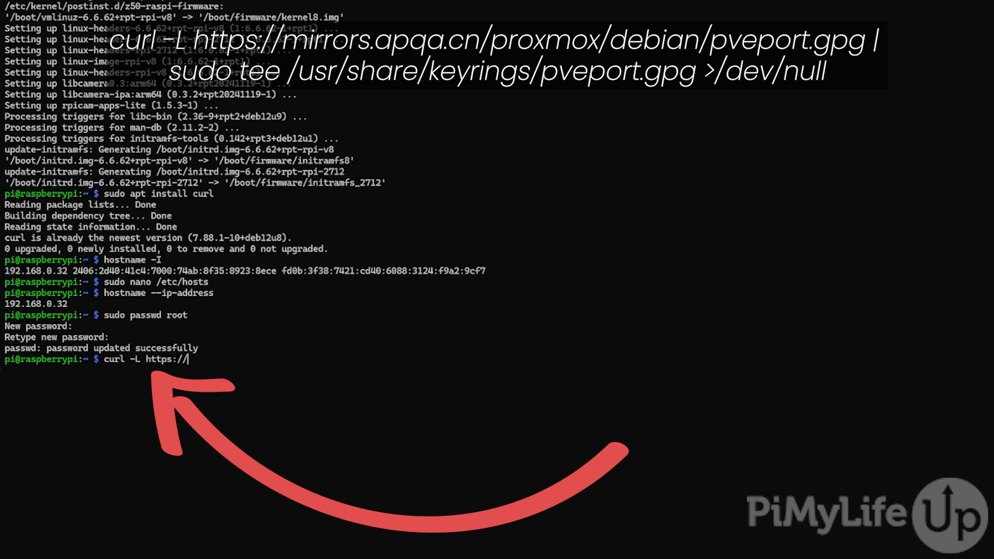
{"action": "type", "text": "mirrors.apqa.cn/pr"}
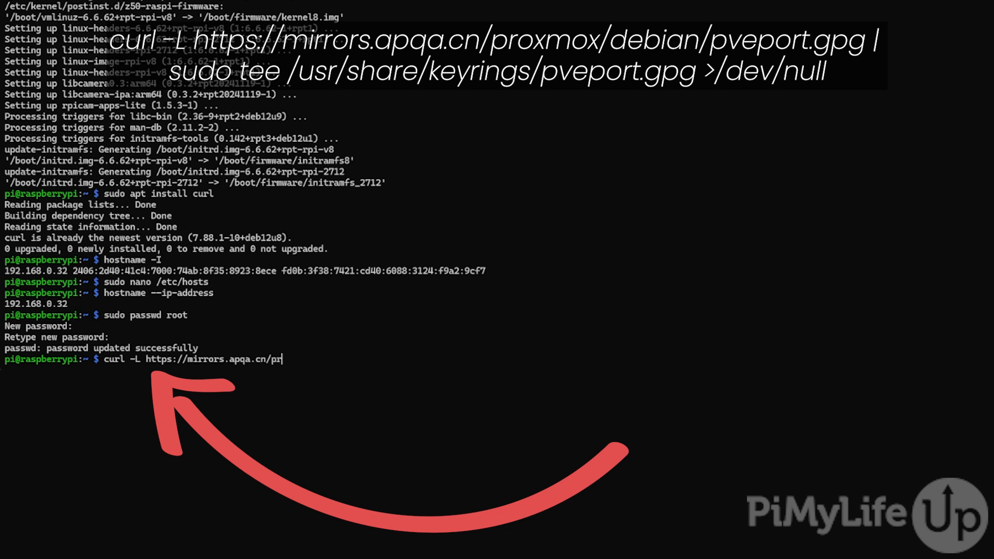
{"action": "type", "text": "oxmox/"}
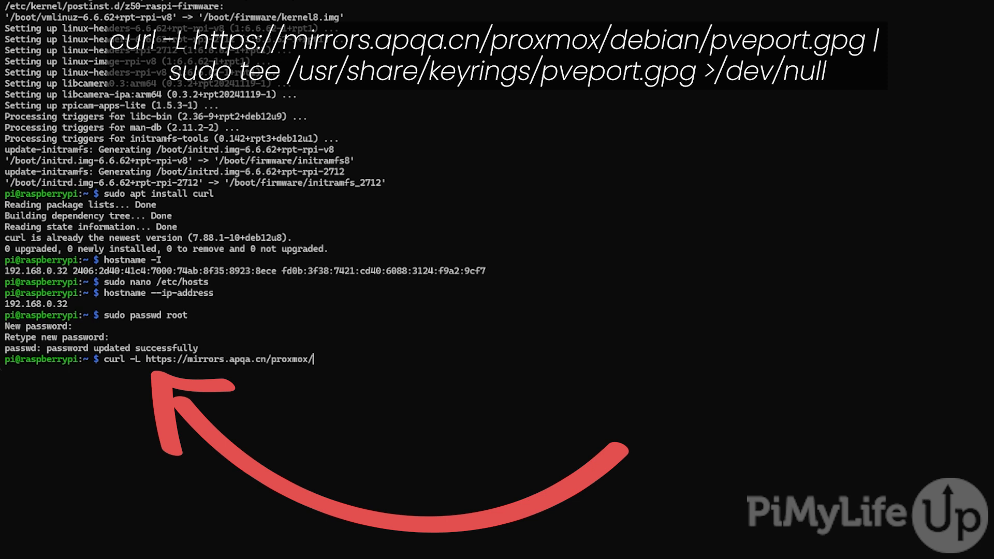
{"action": "type", "text": "debian/pveport.gpg"}
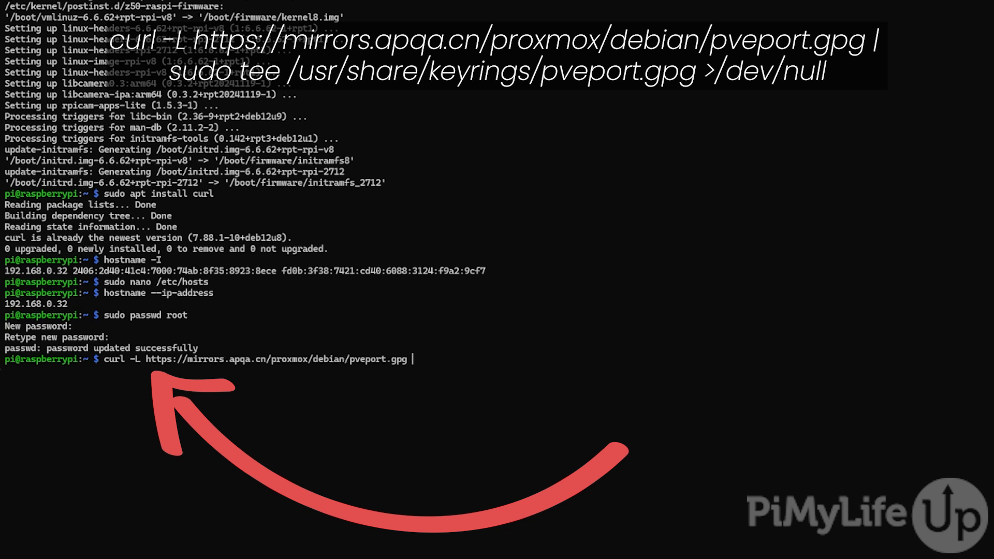
{"action": "type", "text": "| sudo tee"}
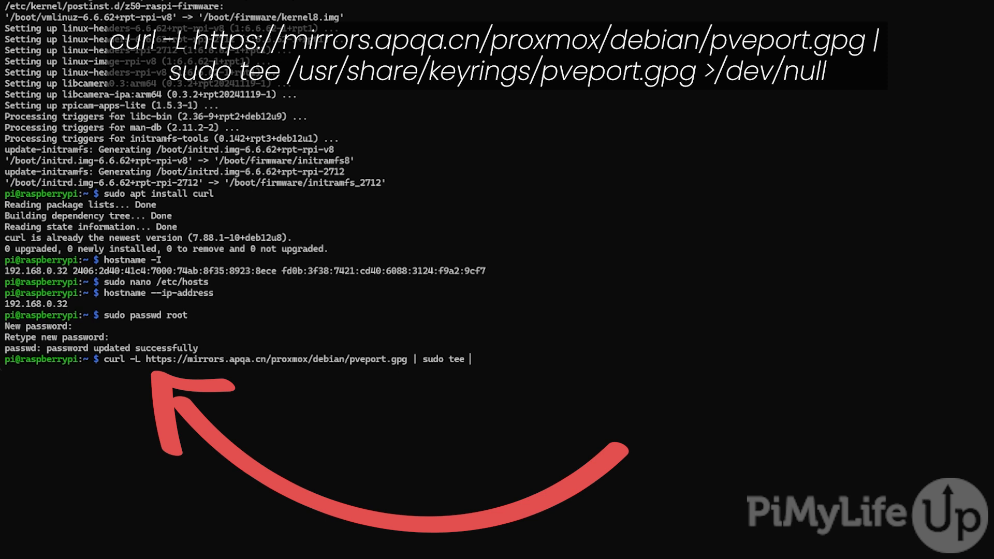
{"action": "type", "text": "/"}
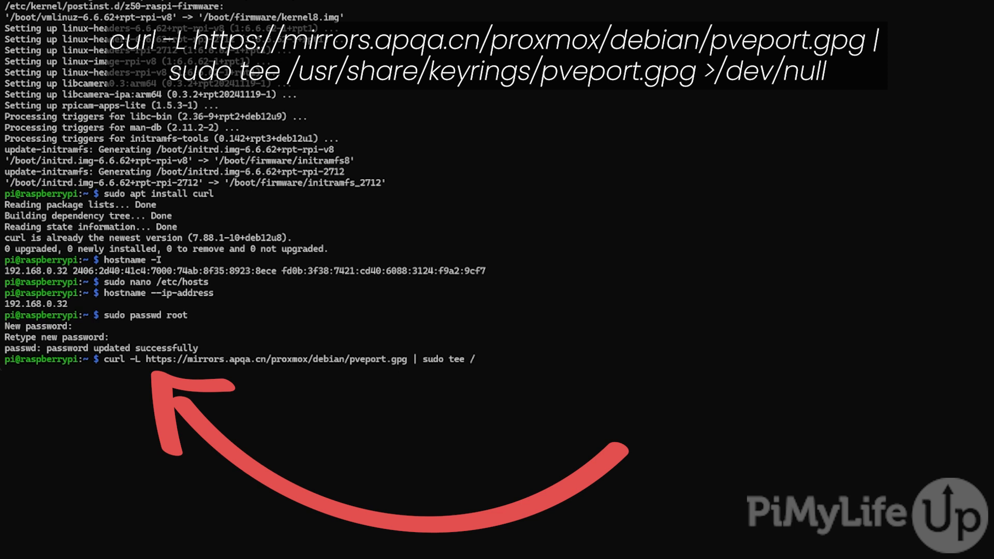
{"action": "type", "text": "usr/share/keyrings/pveport.gpg"}
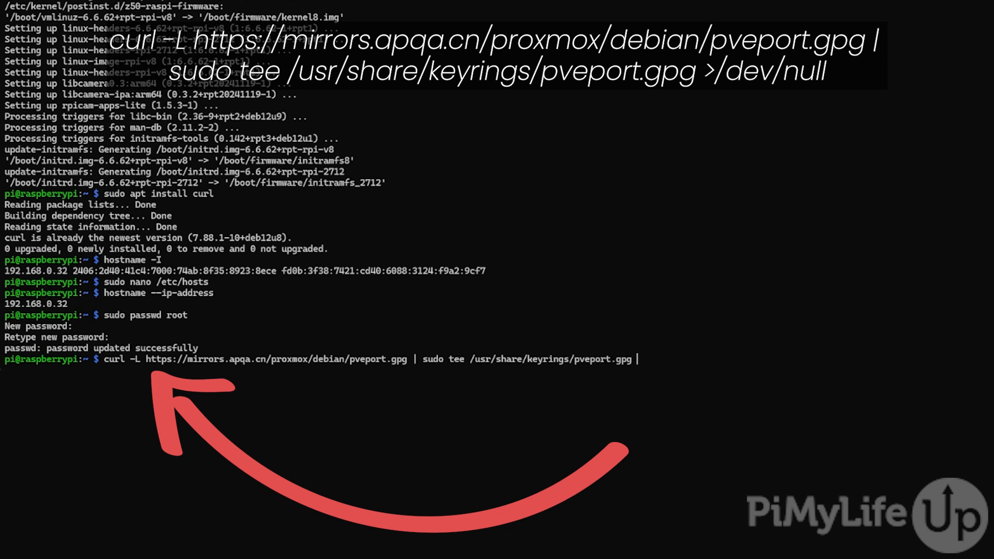
{"action": "type", "text": ">/dev/null"}
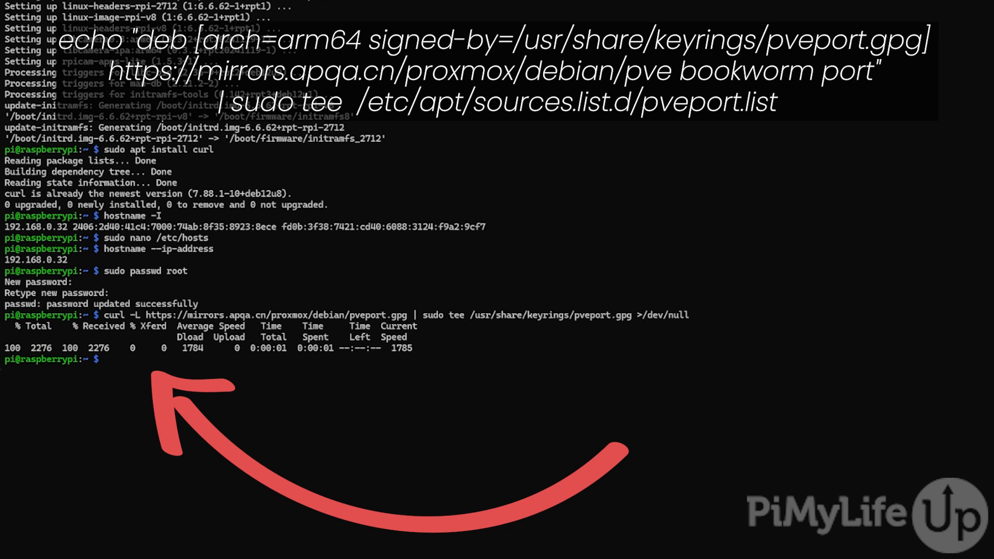
Write the arm64 bookworm port repo line, signed by pveport.gpg, into pveport.list
{"action": "type", "text": "echo"}
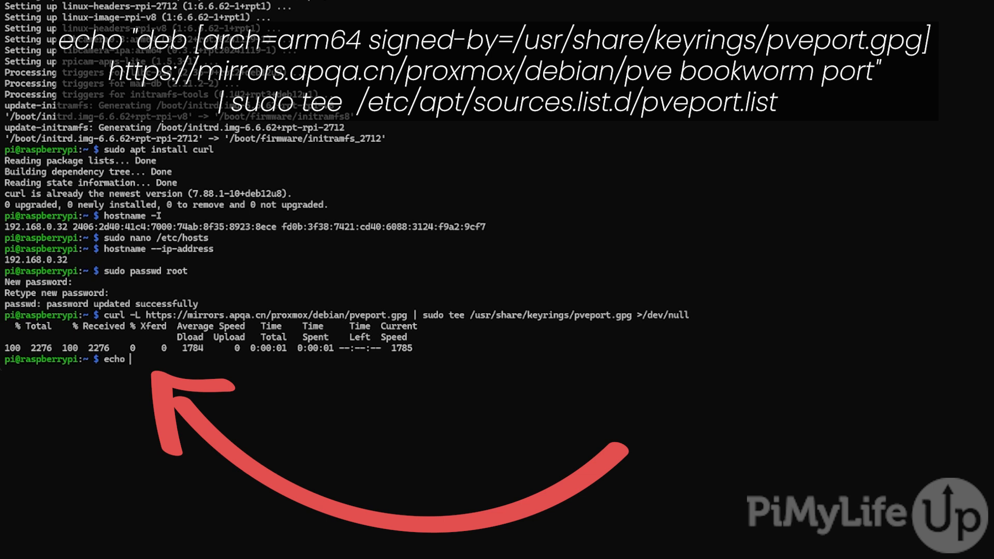
{"action": "type", "text": "\"deb ["}
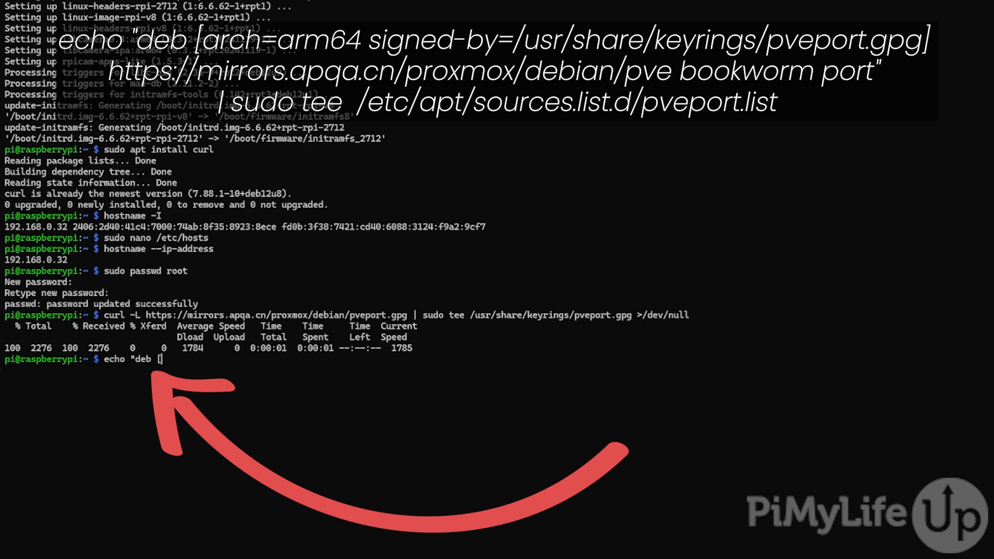
{"action": "type", "text": "[arch=arm64"}
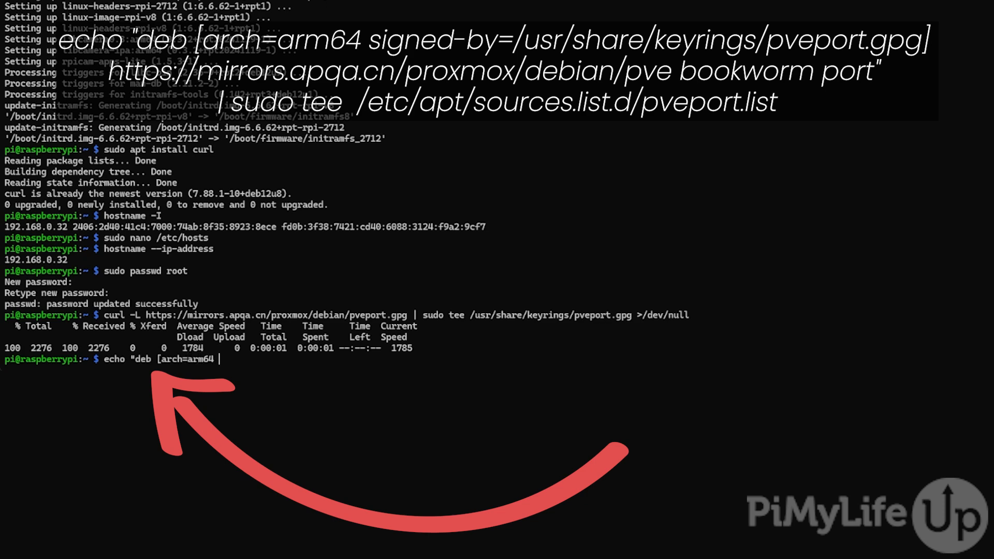
{"action": "type", "text": "signed-by"}
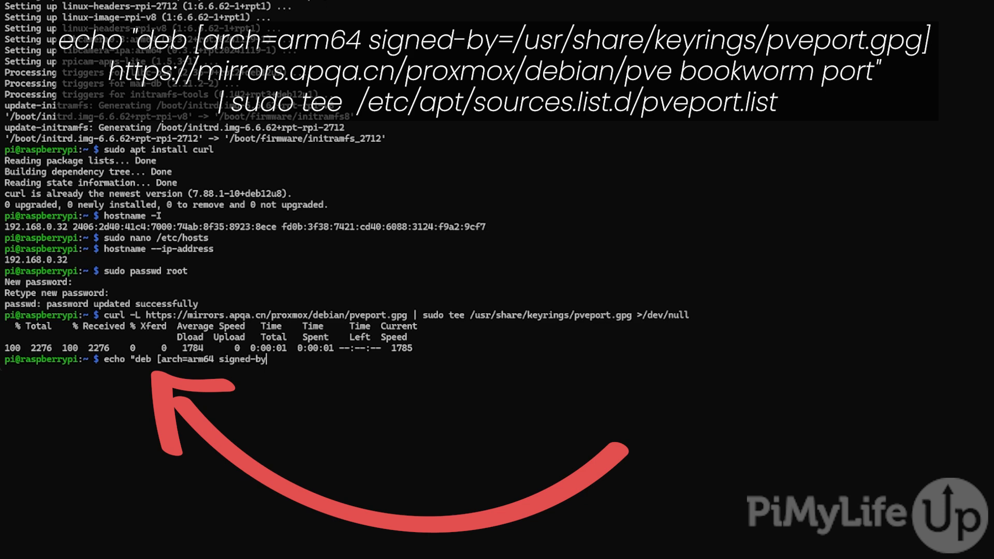
{"action": "type", "text": "=/"}
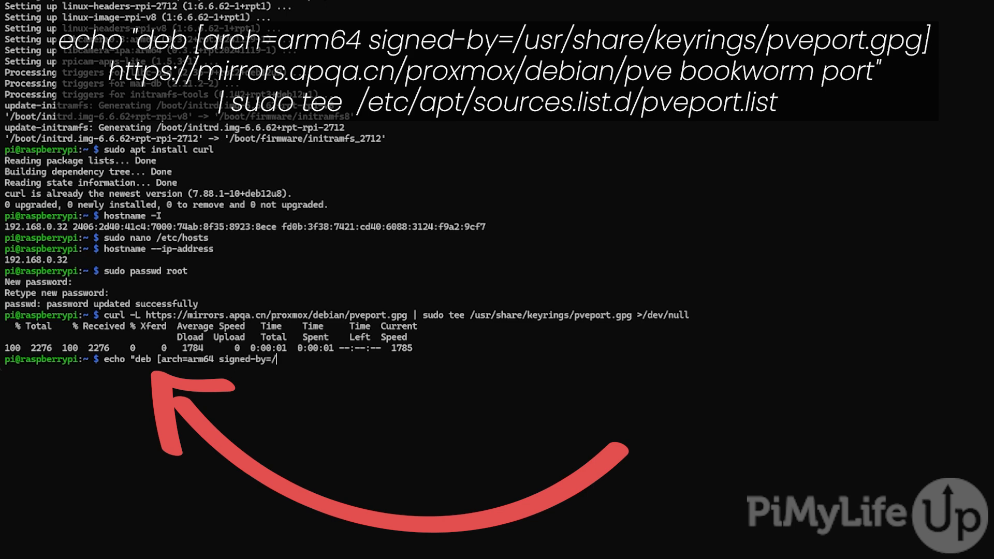
{"action": "type", "text": "usr/share"}
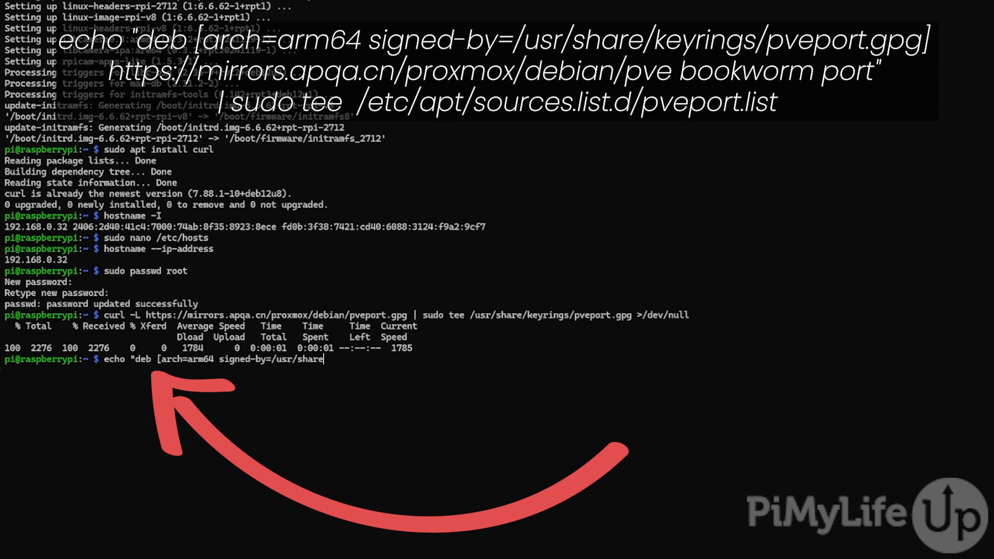
{"action": "type", "text": "/keyrings/p"}
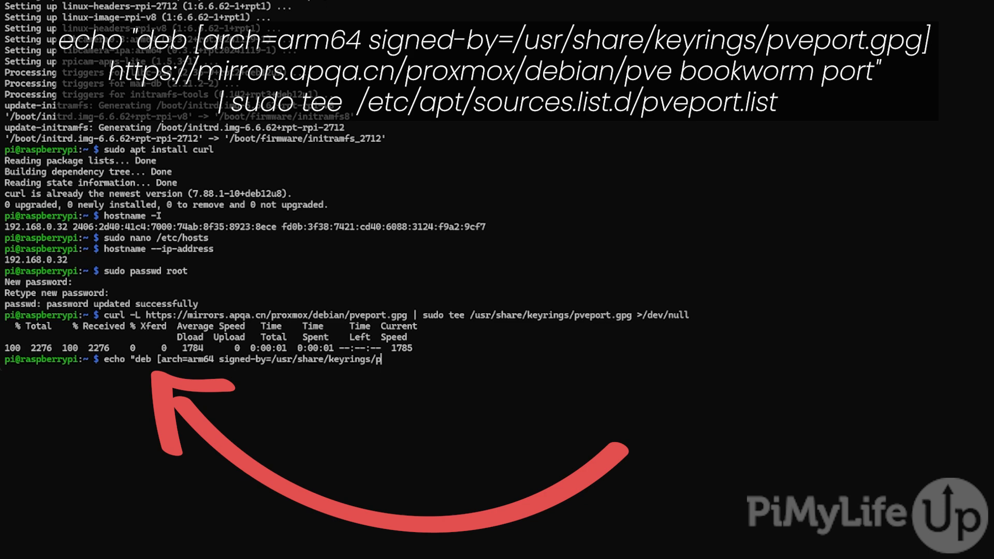
{"action": "type", "text": "veport.gpg"}
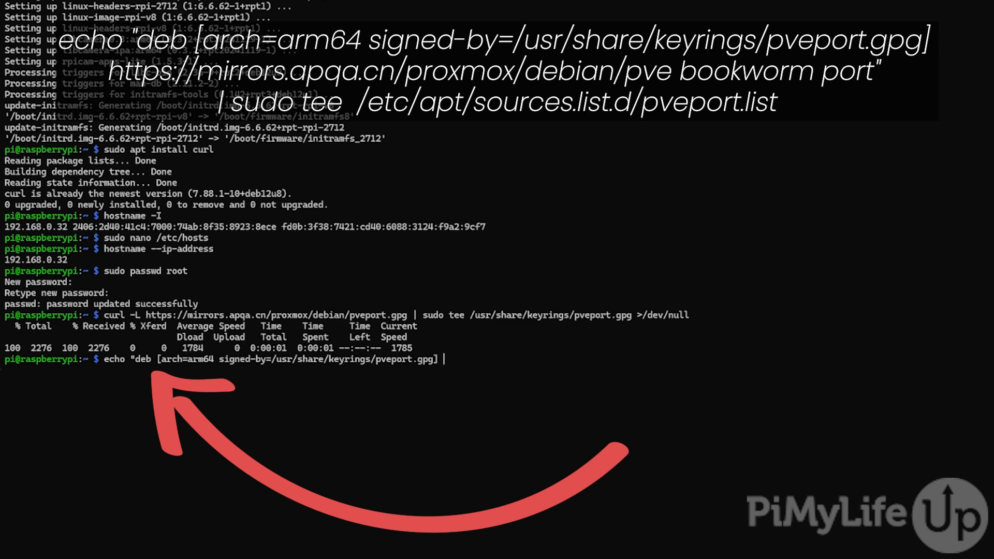
{"action": "type", "text": "h"}
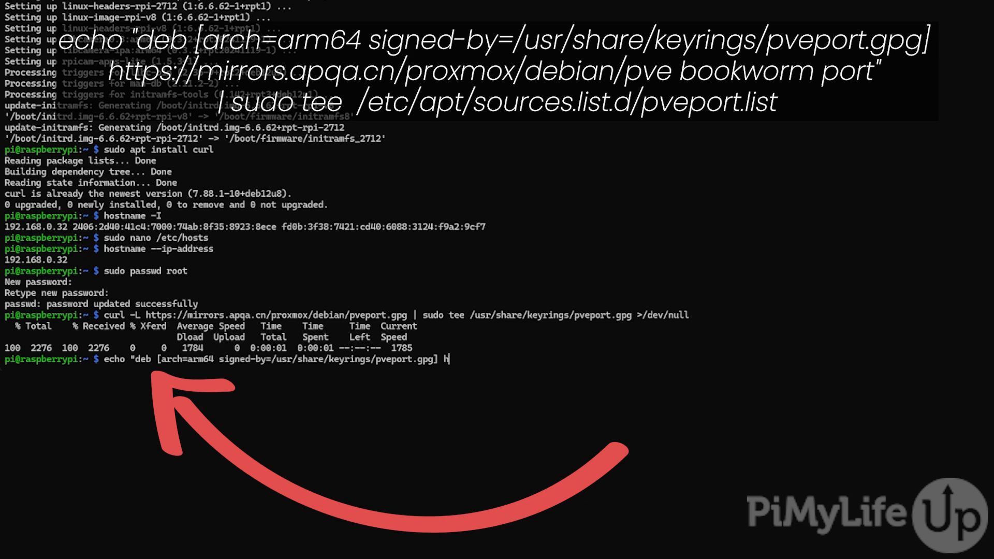
{"action": "type", "text": "https://mirrors.apqa.cn/proxmox/debian/pve"}
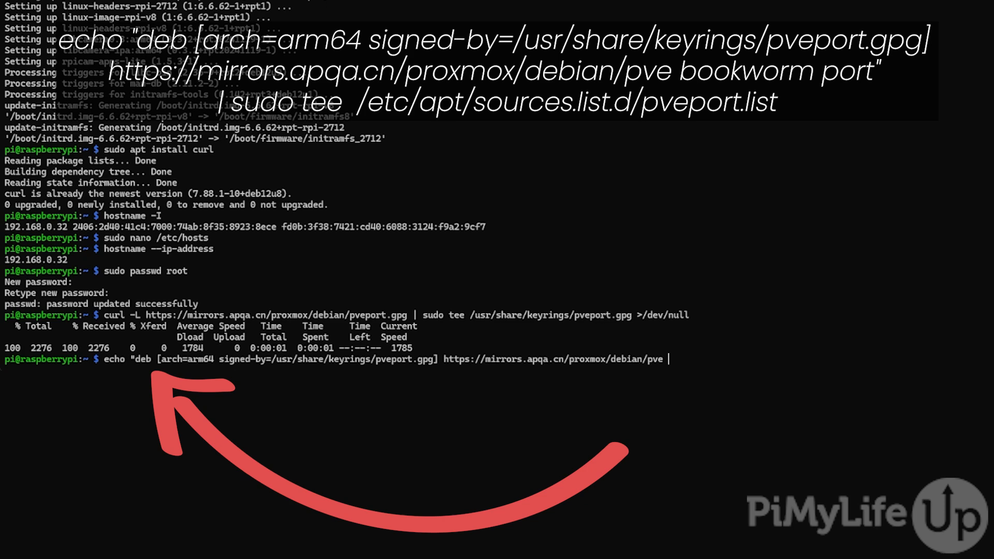
{"action": "type", "text": "bookworm port\" | sud"}
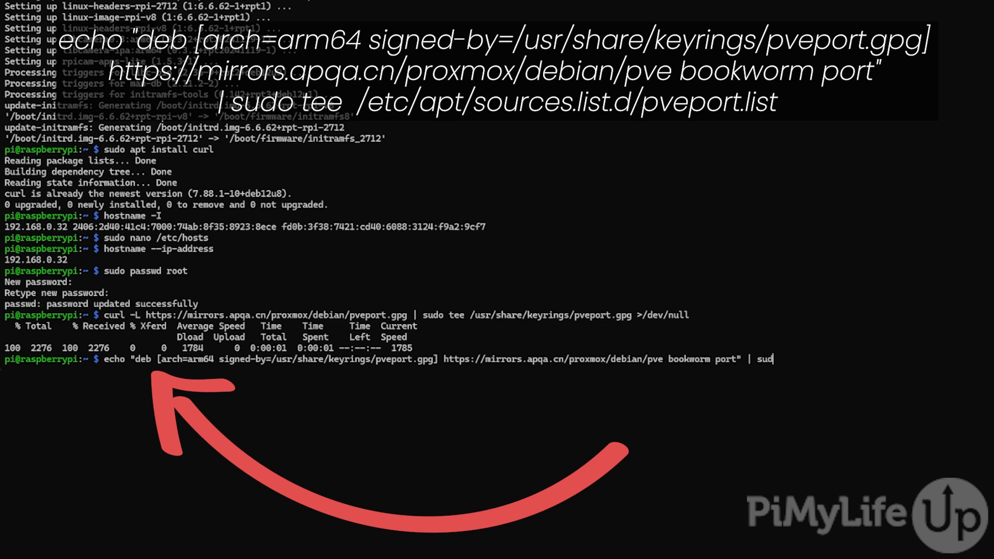
{"action": "type", "text": "o tee"}
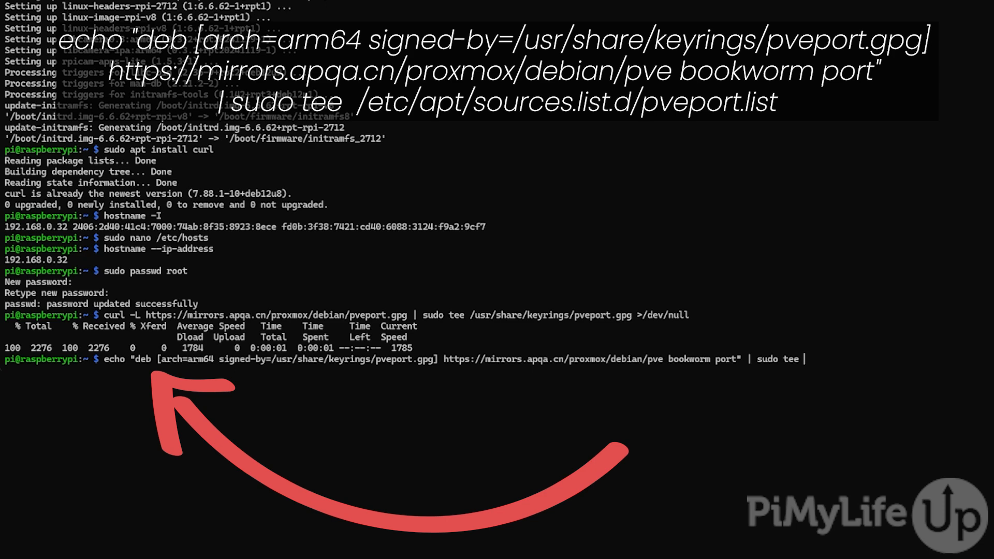
{"action": "type", "text": "/etc/apt/sources.list.d/pveport.list"}
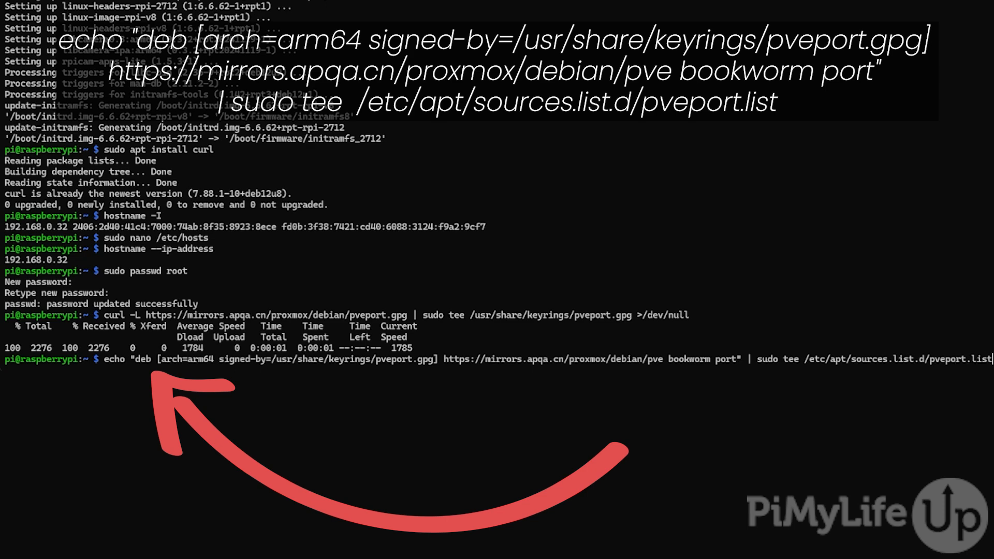
{"action": "key", "text": "Return"}
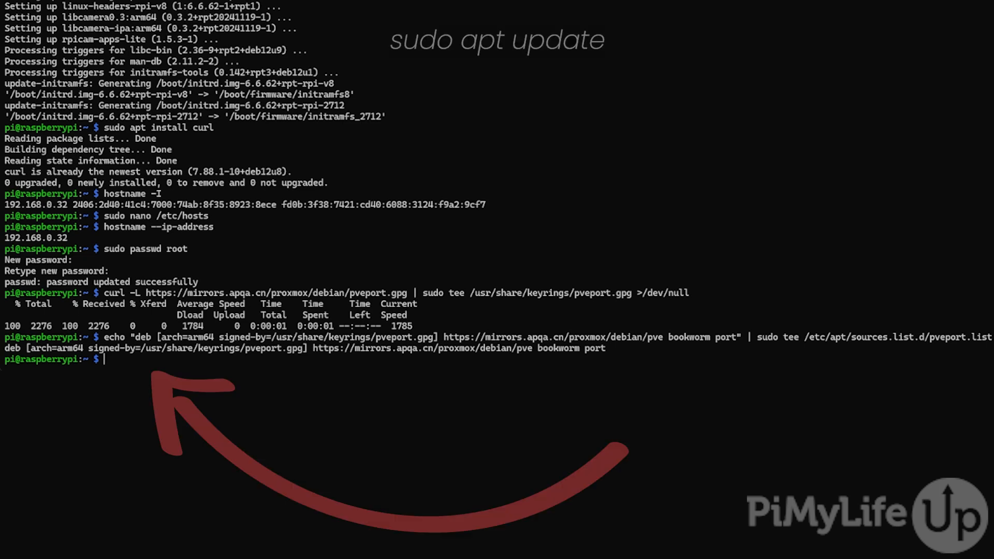
Run sudo apt update to pull package lists from the new Proxmox port mirror
{"action": "type", "text": "sudo apt u"}
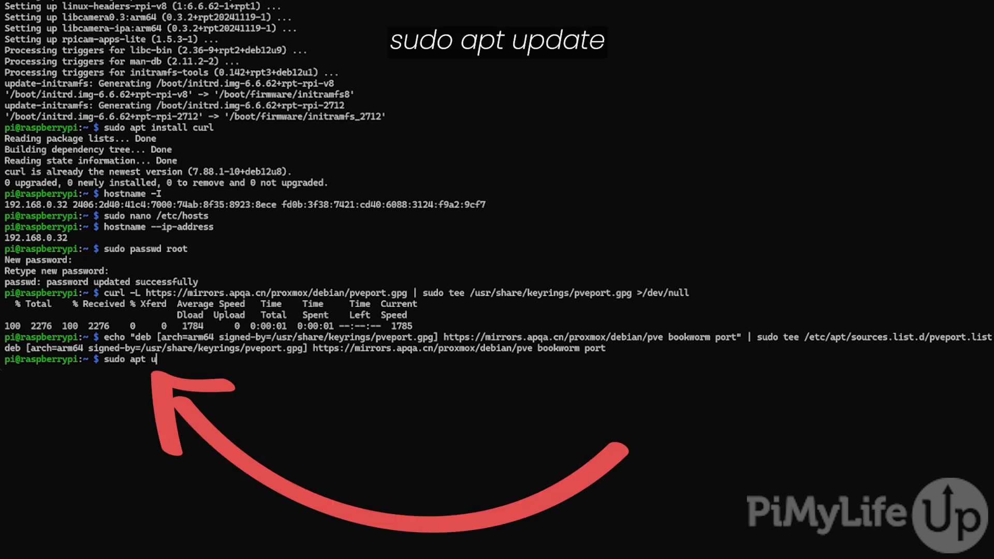
{"action": "key", "text": "Return"}
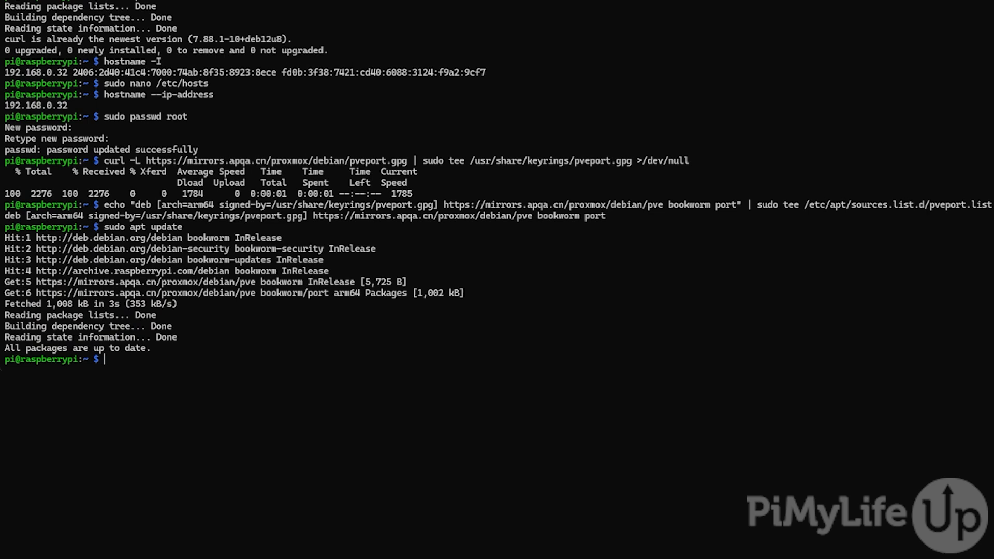
Install ifupdown2 with apt, confirming the prompt to add its Python dependencies
{"action": "type", "text": "sudo"}
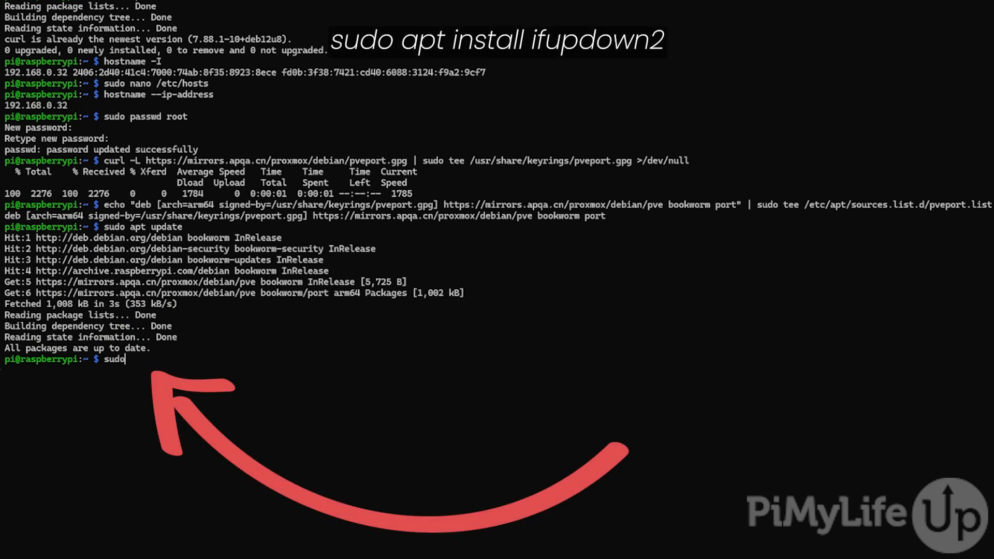
{"action": "type", "text": "apt install if"}
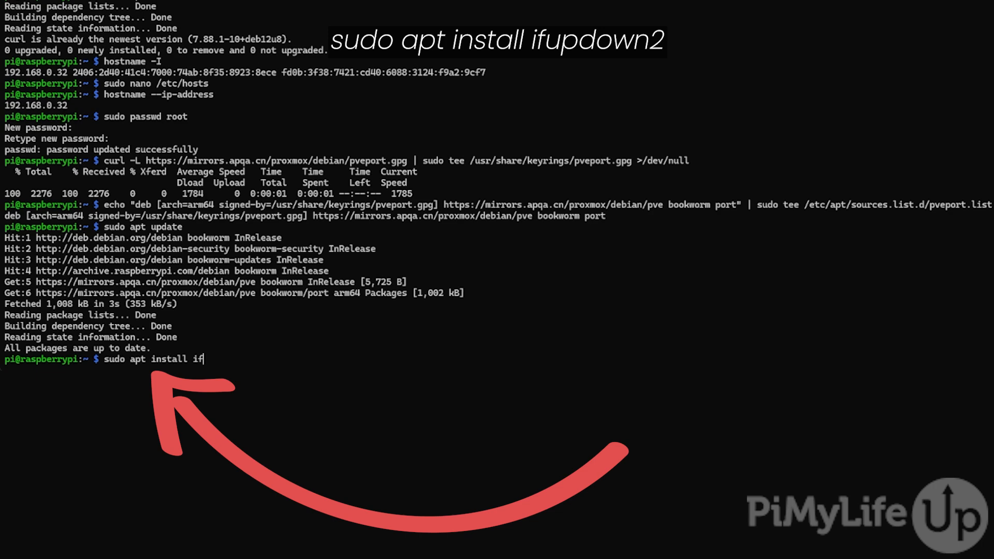
{"action": "type", "text": "updow"}
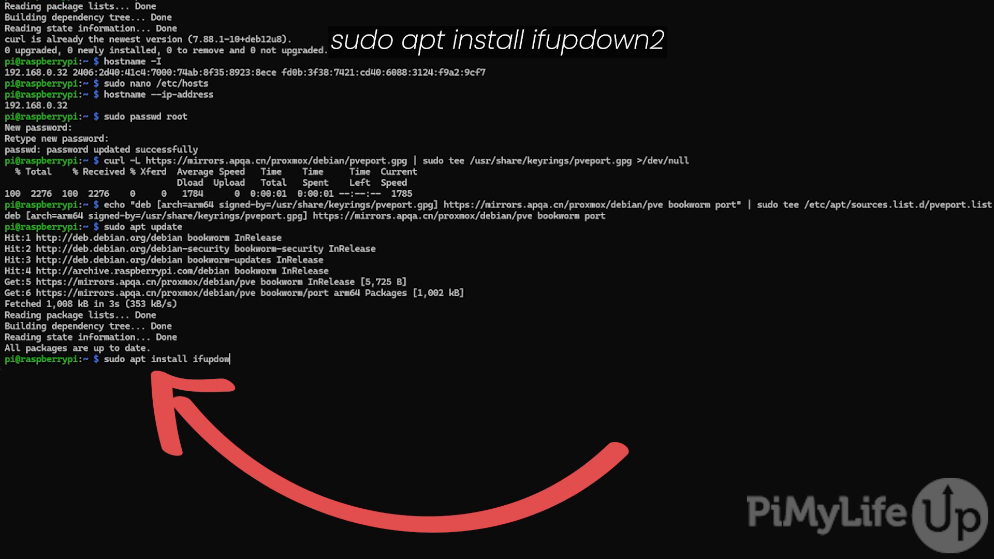
{"action": "key", "text": "Return"}
{"action": "type", "text": "y"}
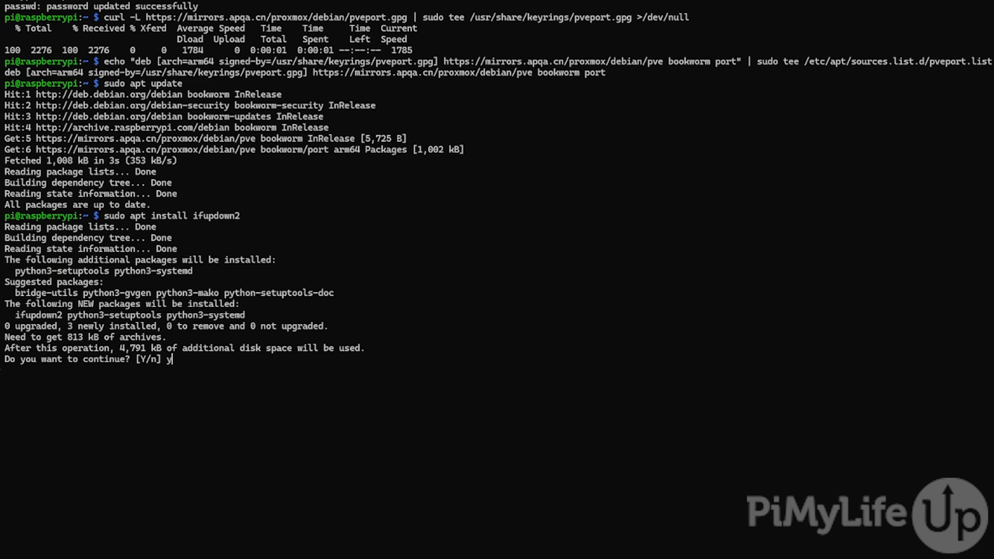
{"action": "key", "text": "Return"}
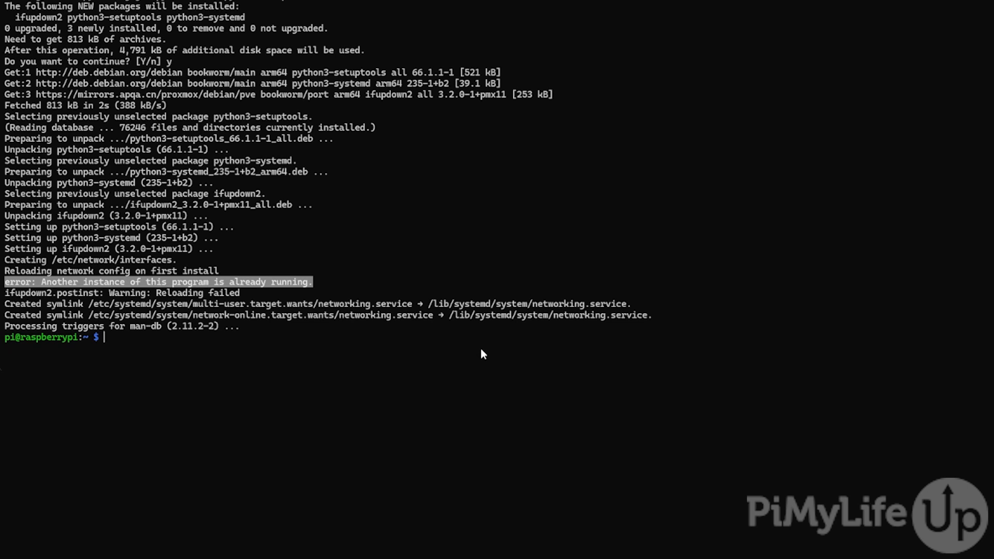
{"action": "mouse_move", "coordinate": [480, 348]}
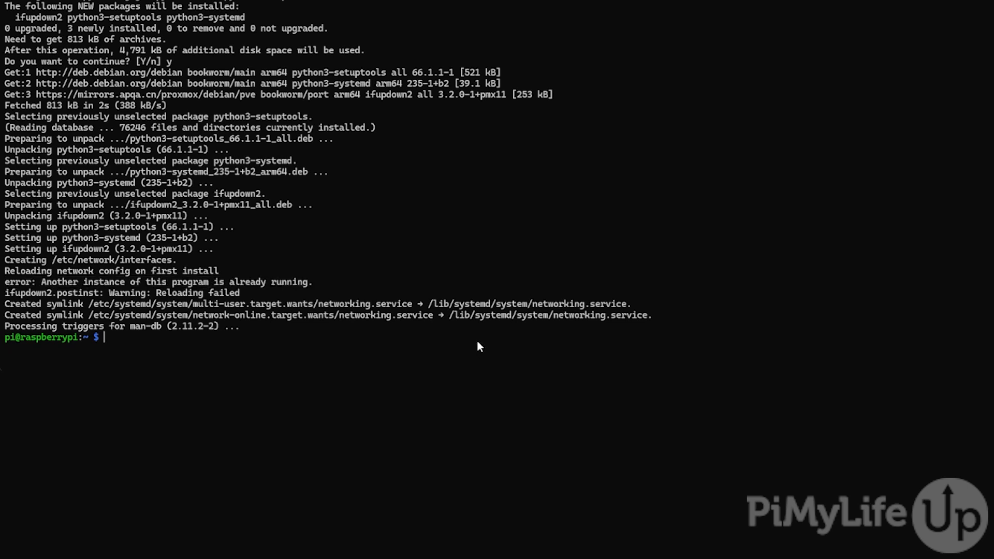
Delete /tmp/.ifupdown2-first-install with sudo rm, which reports no such file
{"action": "type", "text": "sudo rm"}
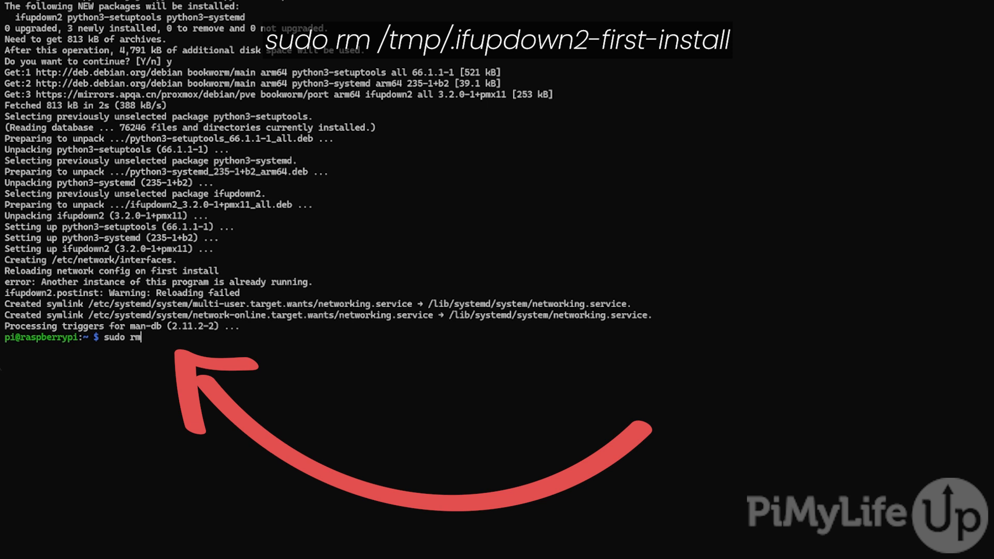
{"action": "type", "text": "/tmp"}
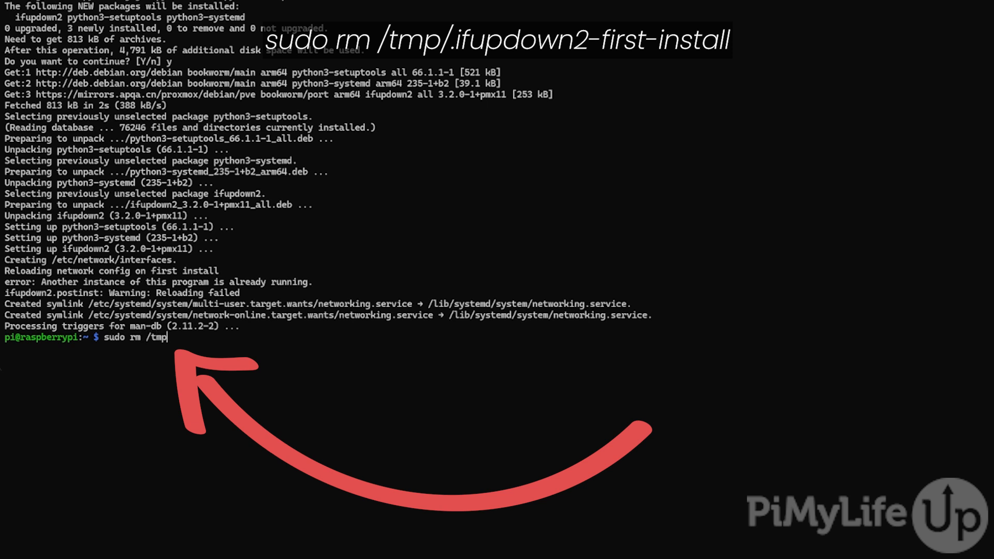
{"action": "type", "text": "/."}
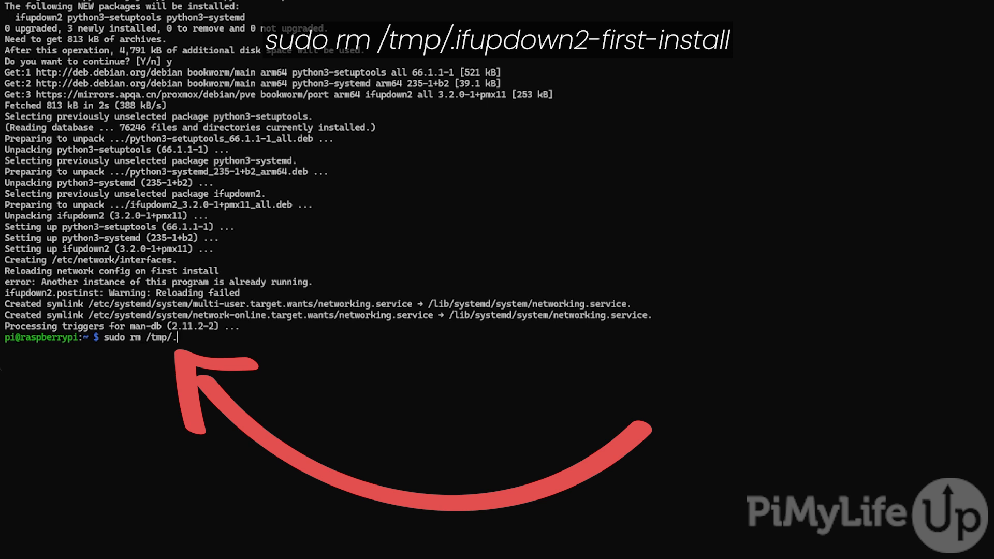
{"action": "type", "text": "ifupdown"}
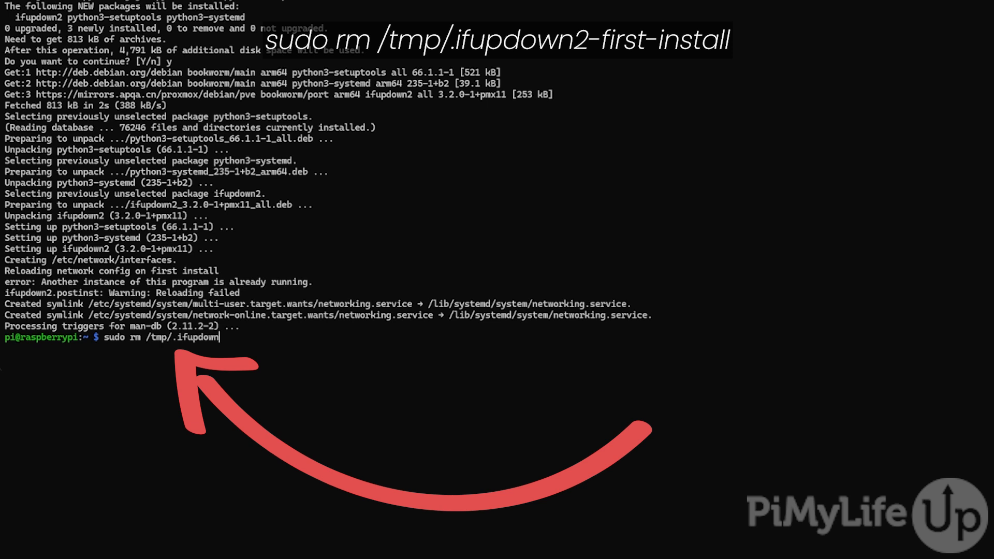
{"action": "type", "text": "2-first-"}
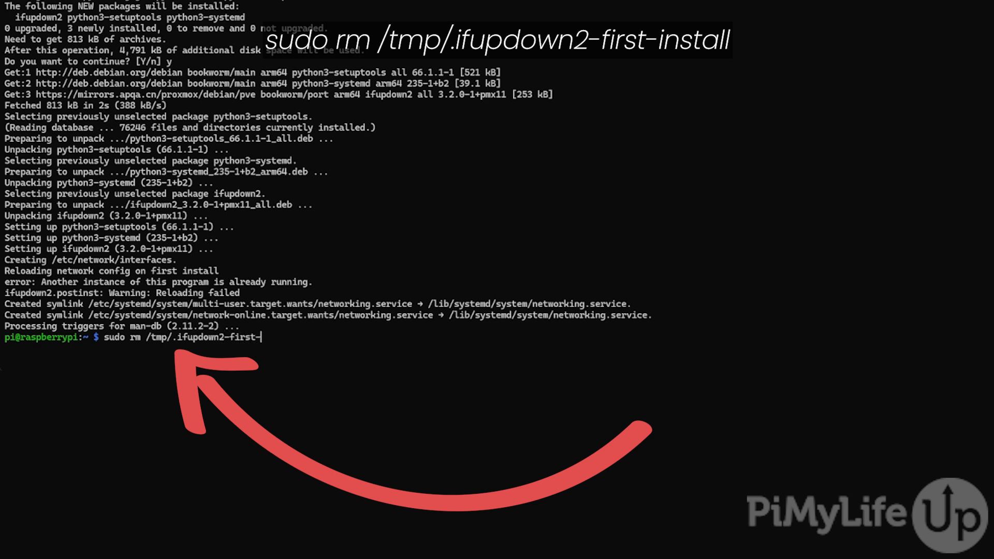
{"action": "type", "text": "install"}
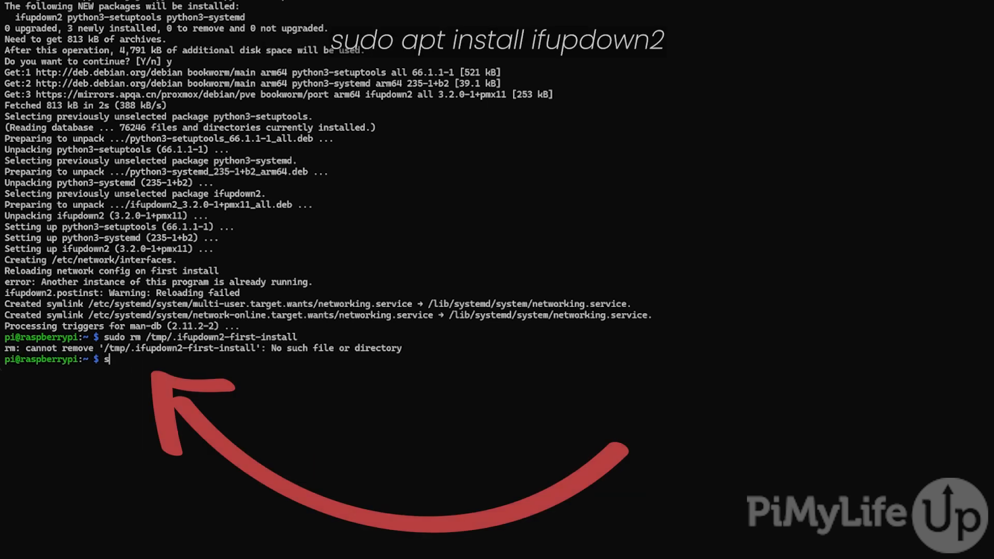
Rerun sudo apt install ifupdown2, which reports it is already the newest version
{"action": "type", "text": "udo apt install ifu"}
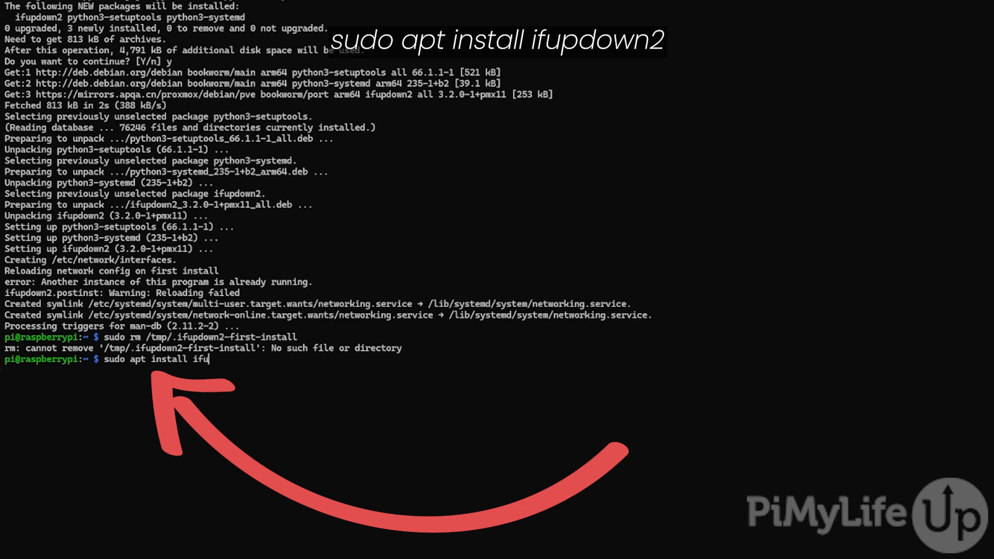
{"action": "key", "text": "Return"}
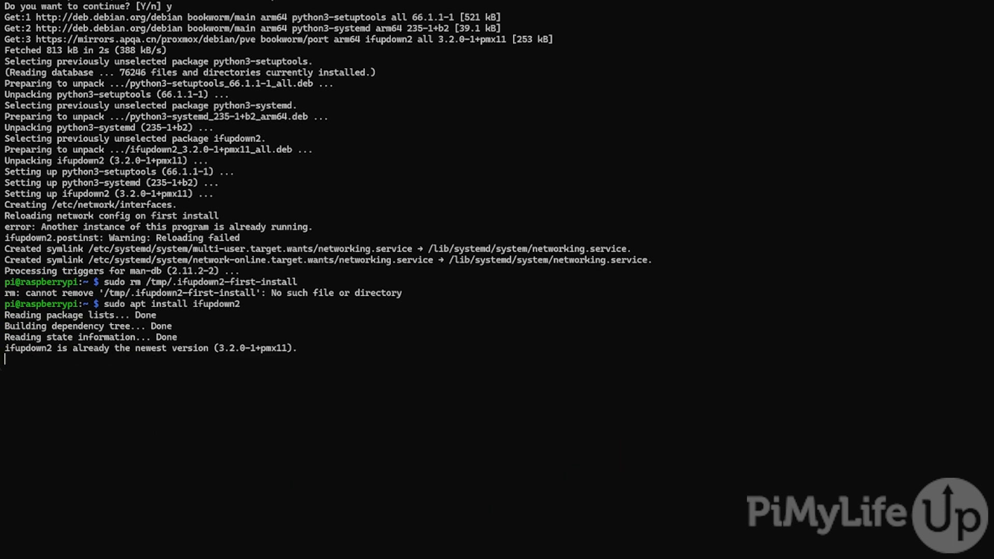
{"action": "key", "text": "Return"}
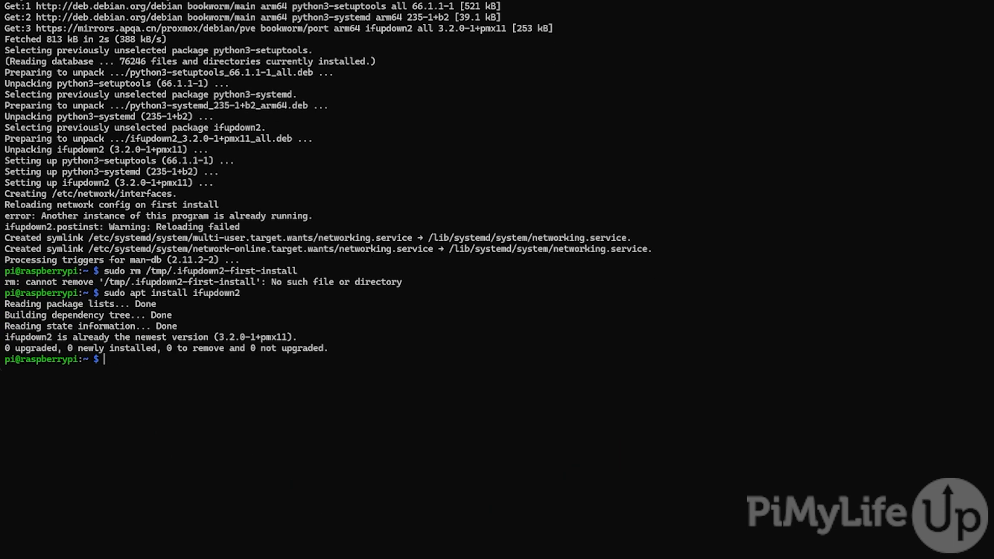
{"action": "type", "text": "sudo"}
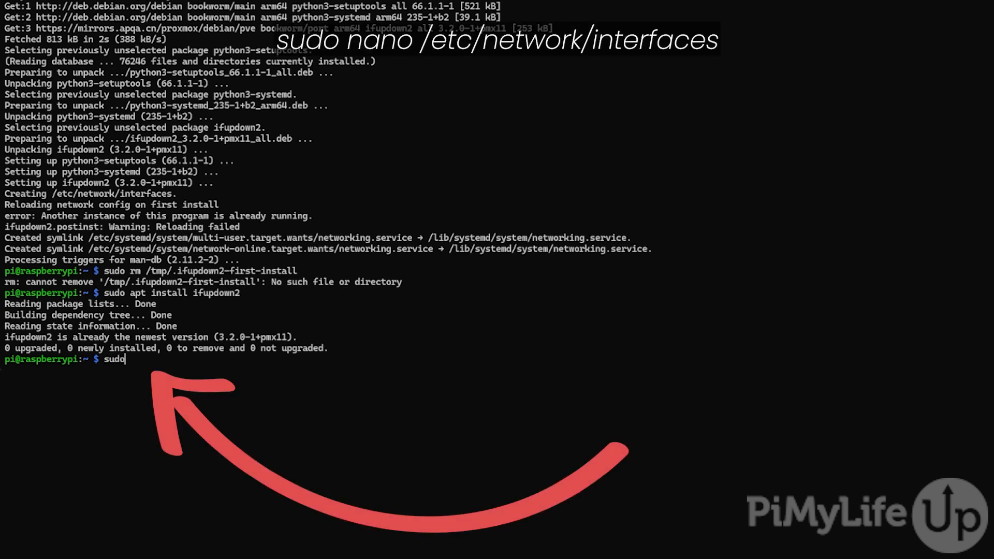
Open /etc/network/interfaces in nano with sudo, showing only the loopback entry
{"action": "type", "text": "nano /etc/network/int"}
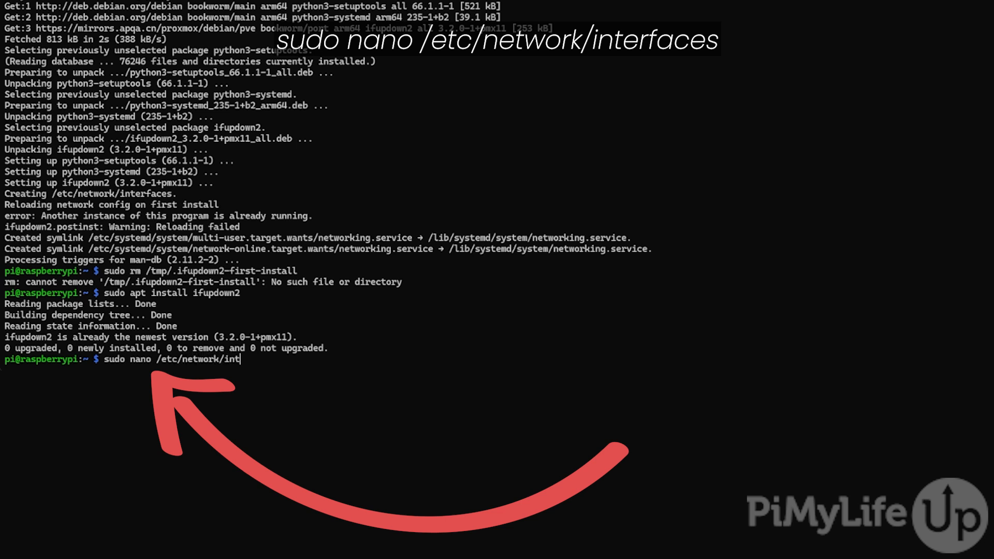
{"action": "type", "text": "erfaces"}
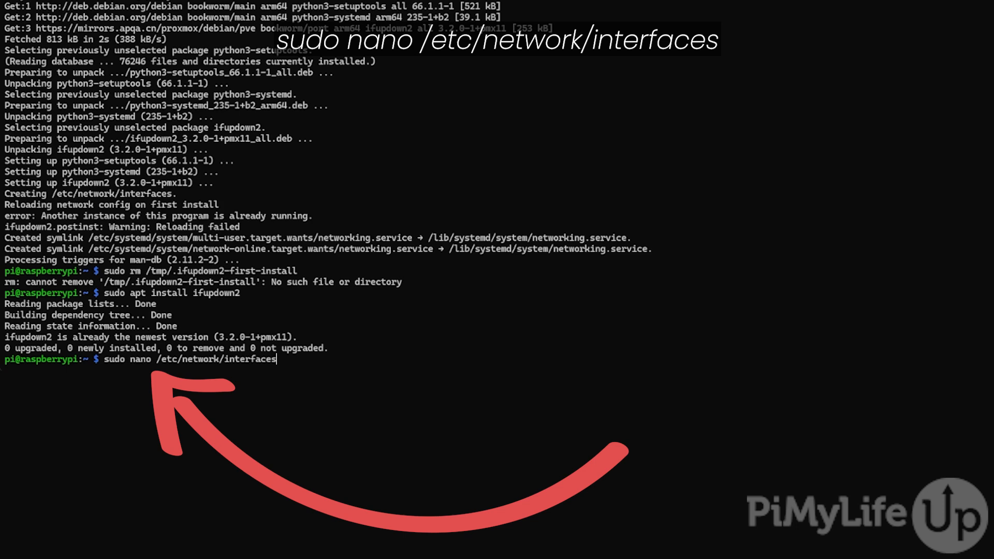
{"action": "key", "text": "Return"}
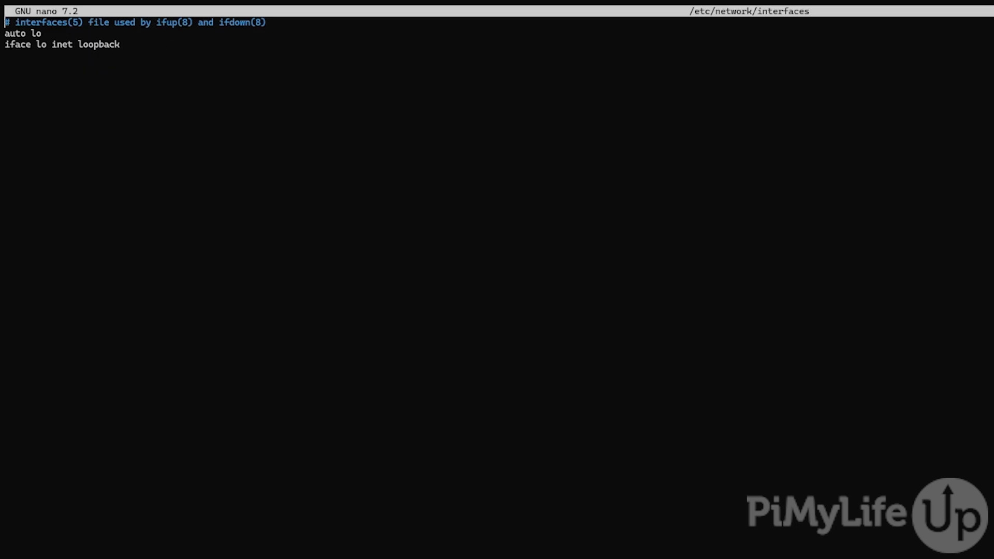
Add 'auto eth0' and 'iface eth0 inet manual' below the loopback lines
{"action": "key", "text": "Enter"}
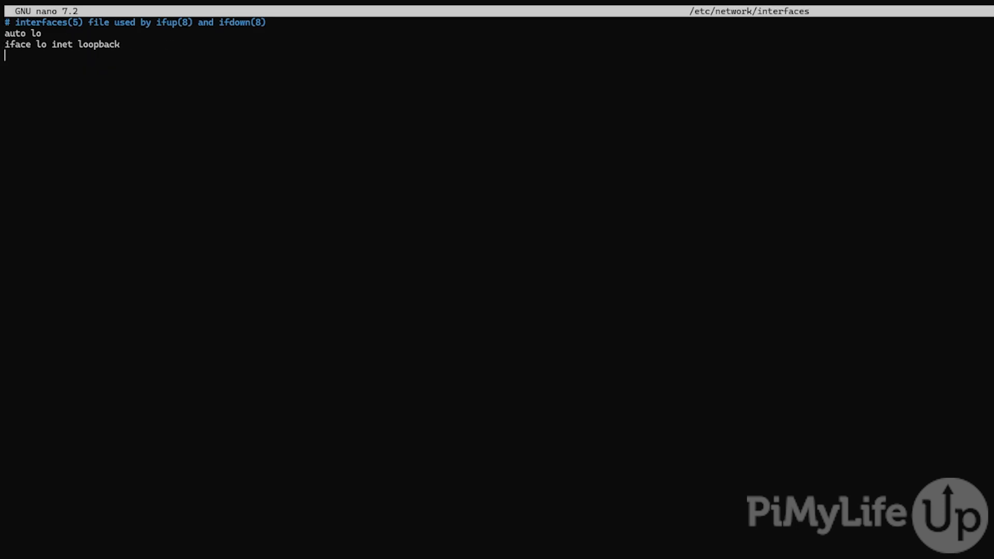
{"action": "type", "text": "au"}
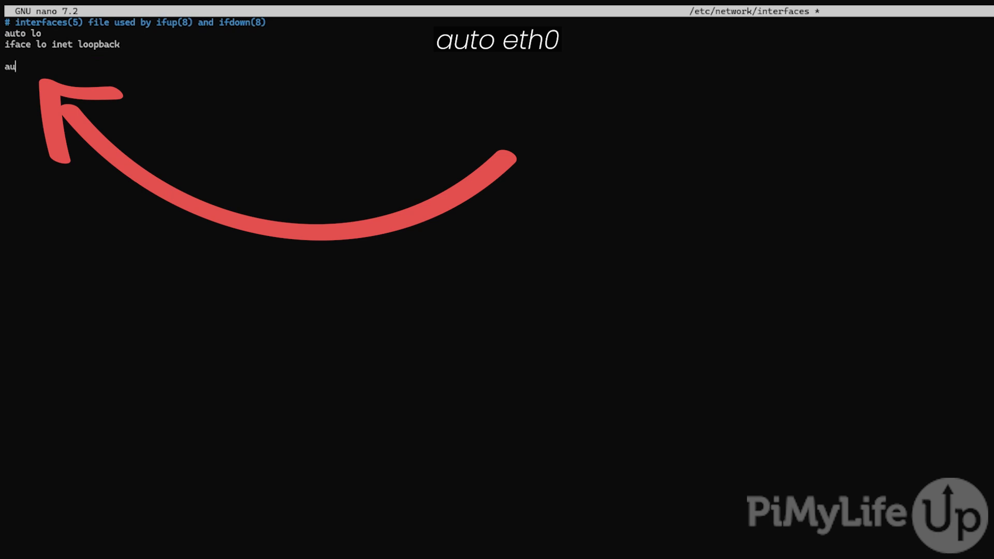
{"action": "type", "text": "to"}
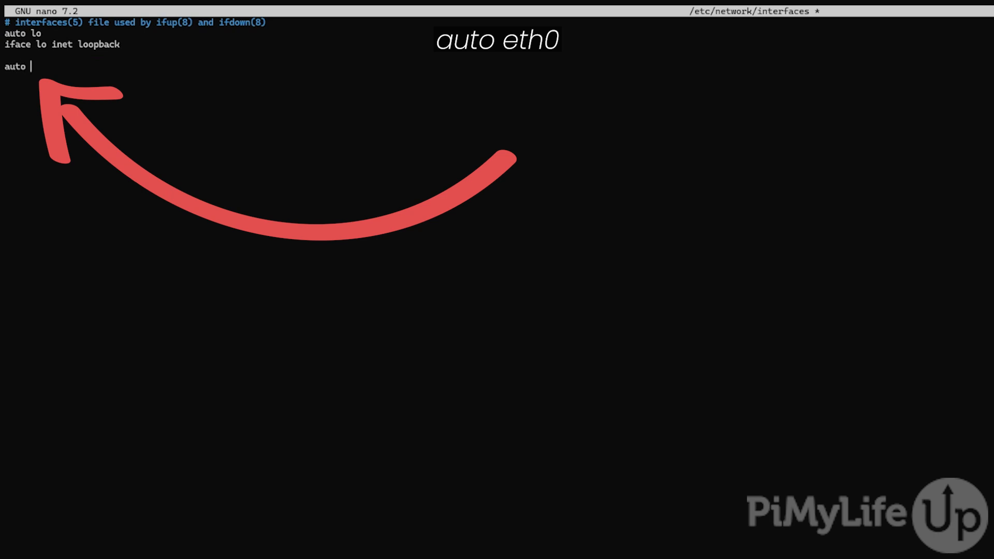
{"action": "type", "text": "eth0"}
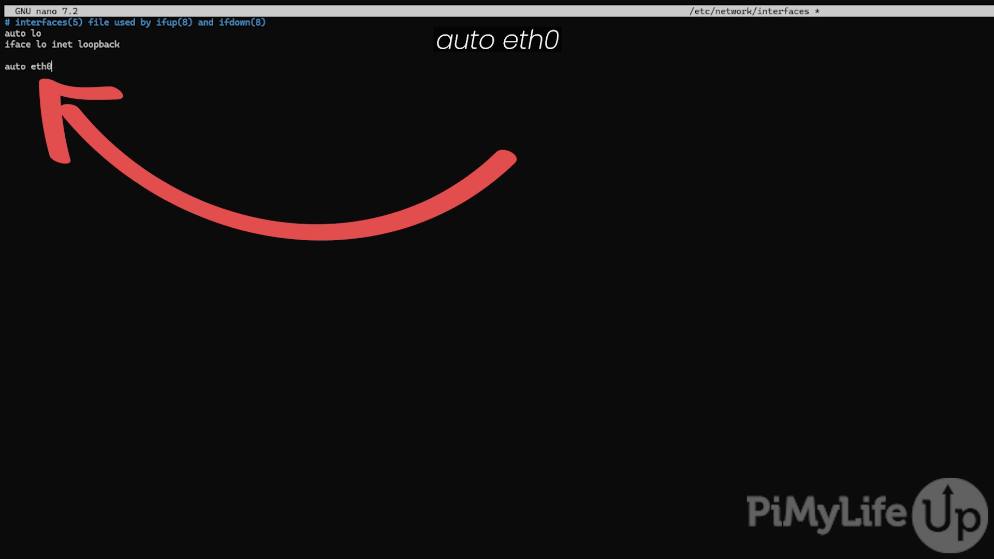
{"action": "type", "text": "if"}
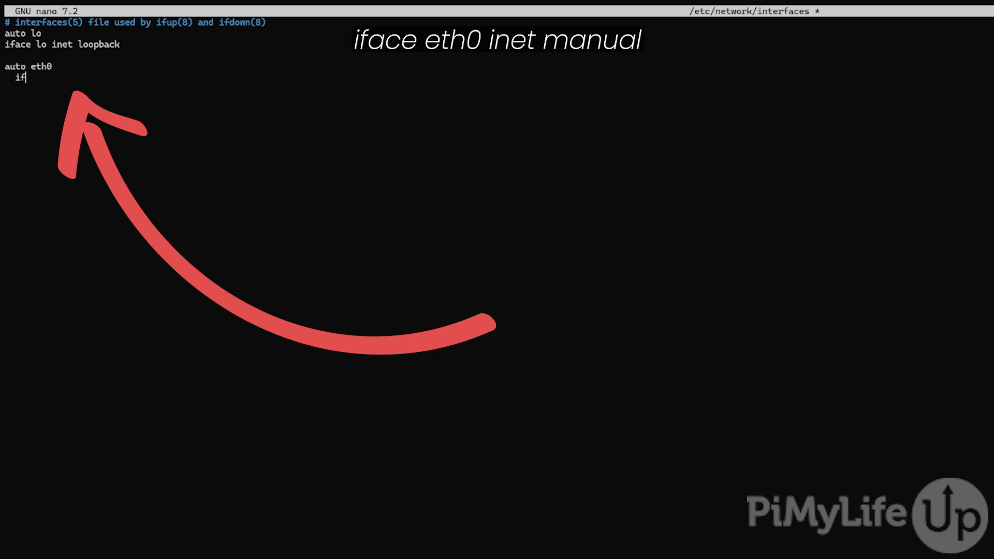
{"action": "type", "text": "face eth0 i"}
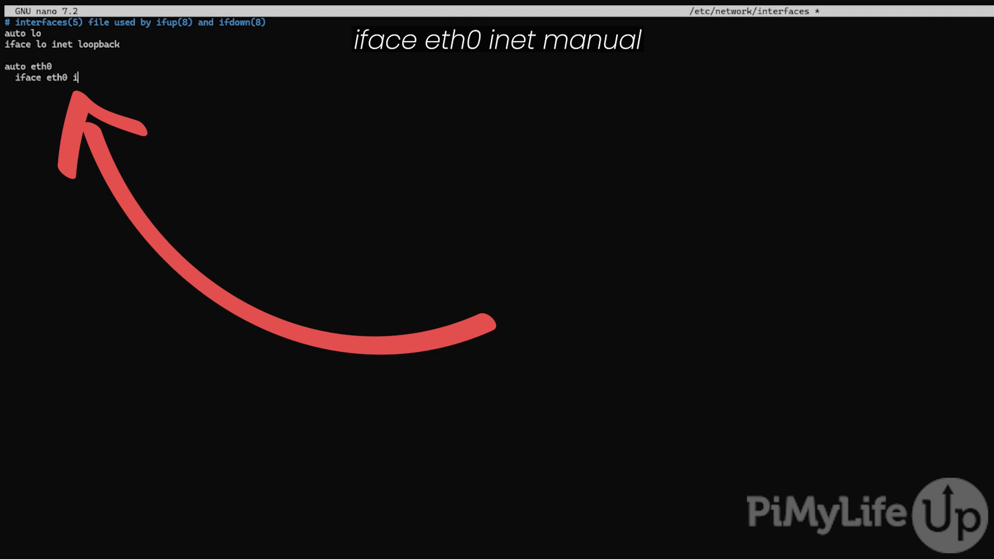
{"action": "type", "text": "net man"}
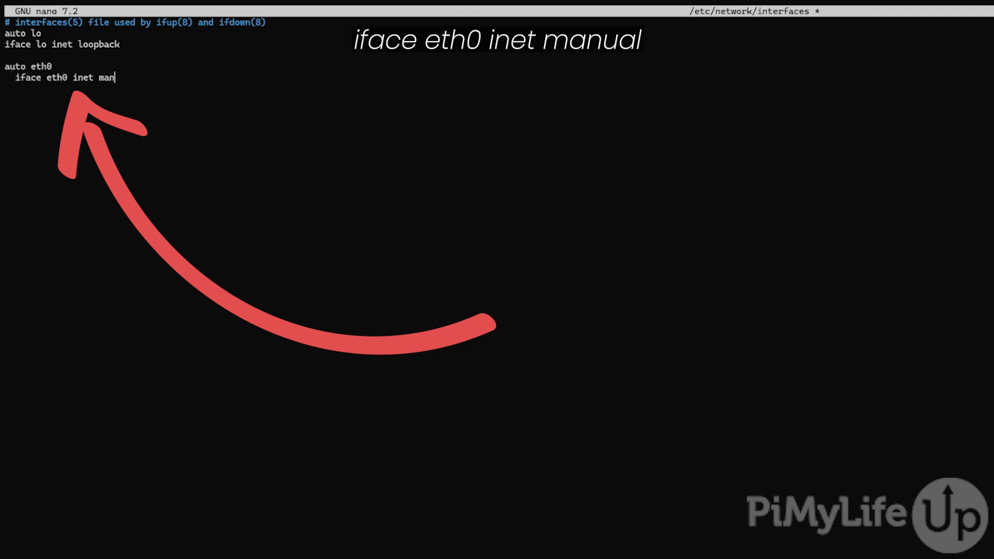
{"action": "type", "text": "ual"}
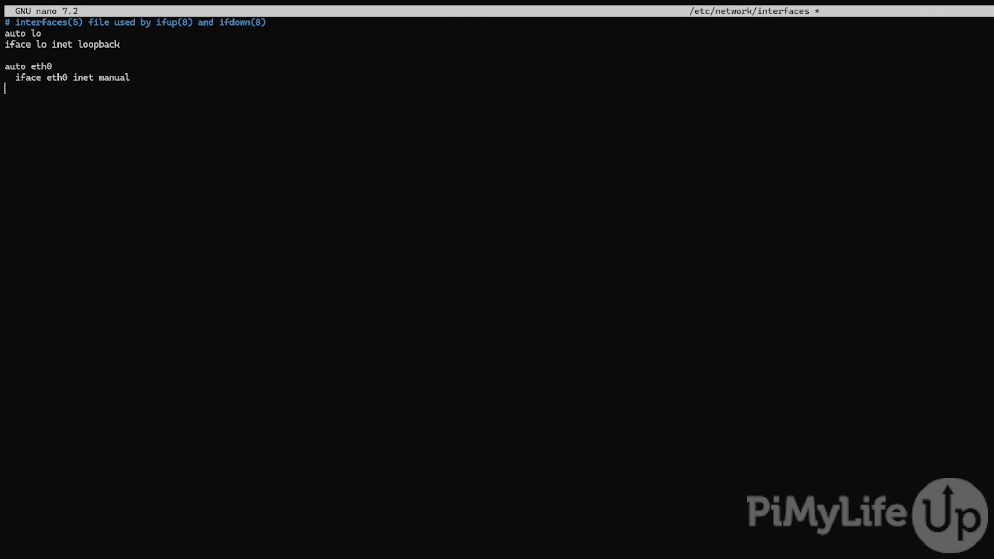
{"action": "key", "text": "Return"}
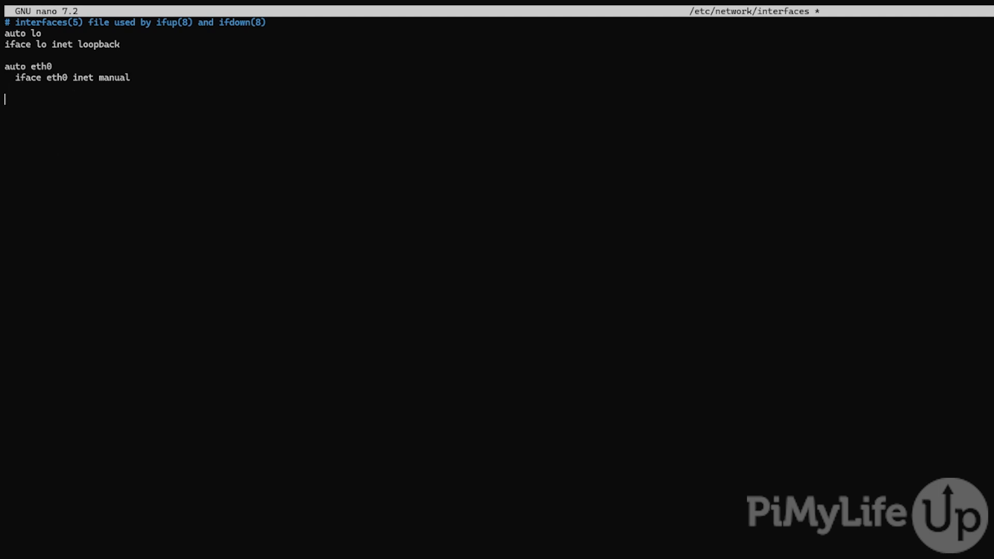
Add the vmbr0 stanza header: 'auto vmbr0' and 'iface vmbr0 inet manual'
{"action": "type", "text": "auto"}
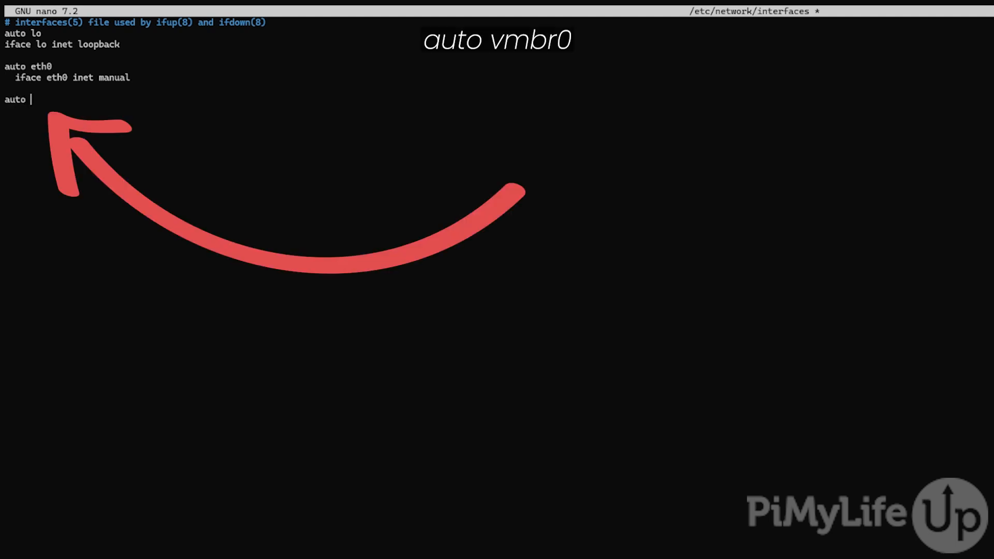
{"action": "type", "text": "vmbr0"}
{"action": "type", "text": "iface"}
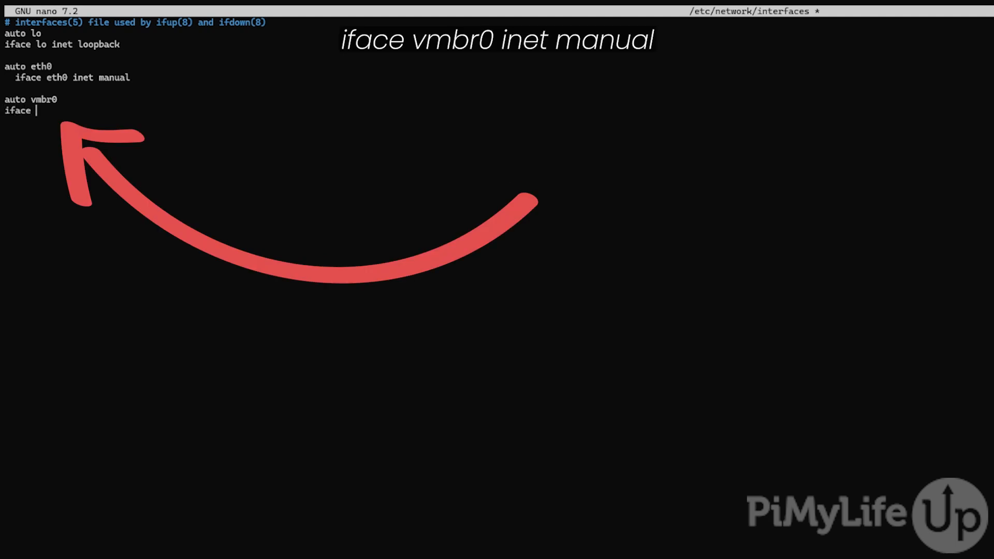
{"action": "type", "text": "vmbr"}
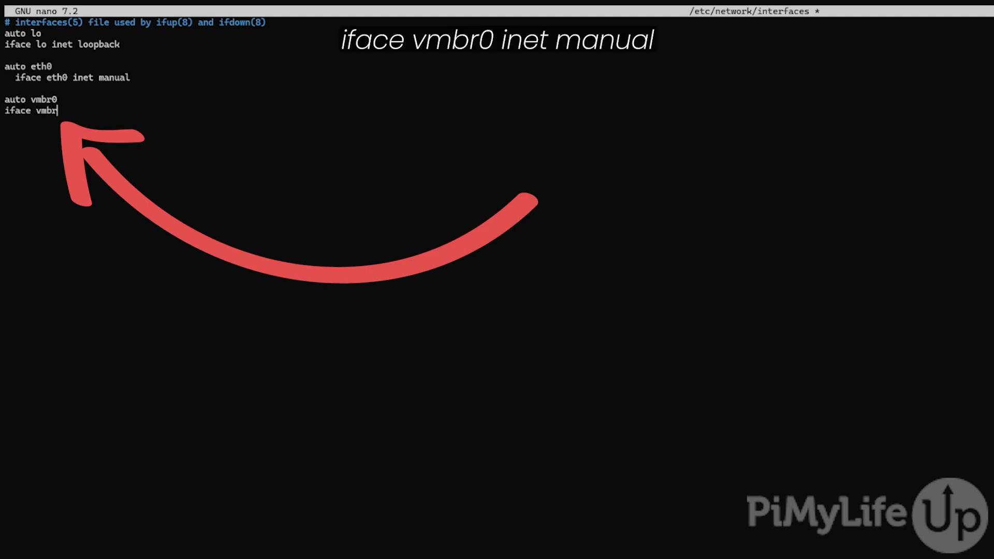
{"action": "type", "text": "0 inet manual"}
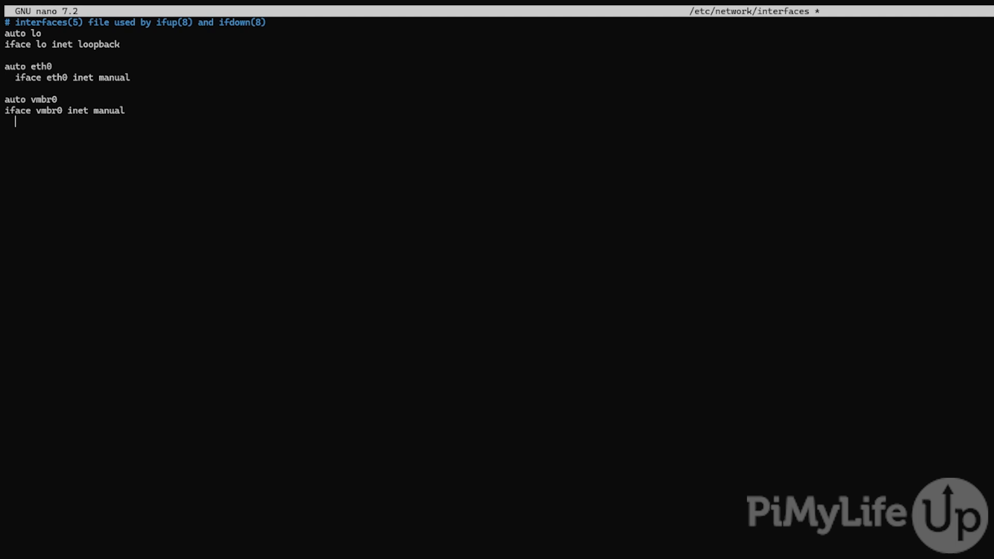
Give vmbr0 address 192.168.0.32 and gateway 192.168.0.1
{"action": "type", "text": "address"}
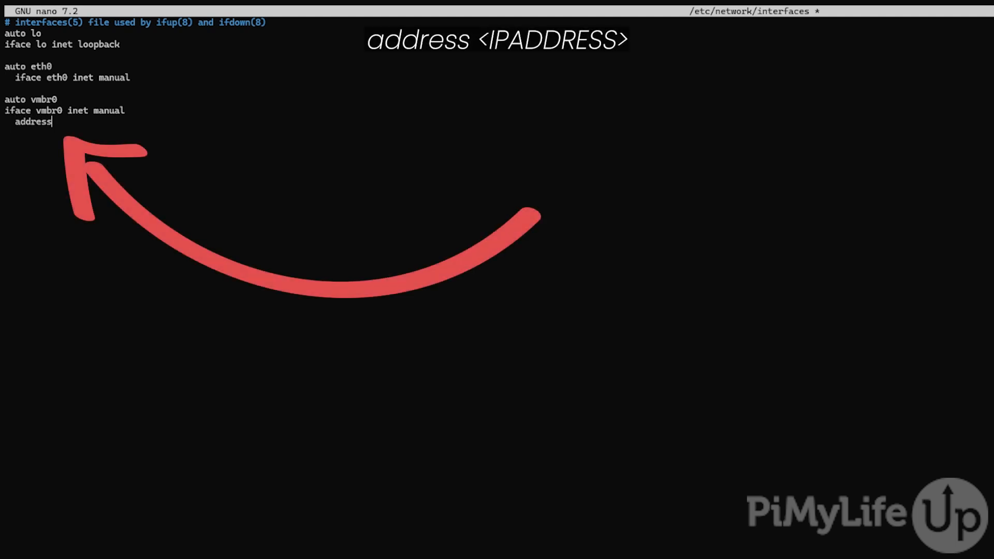
{"action": "type", "text": "19"}
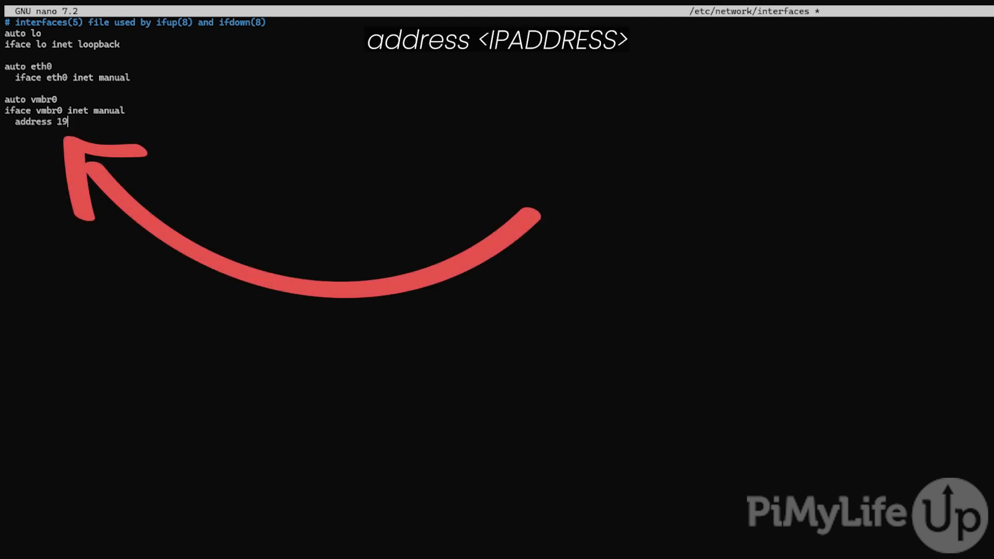
{"action": "type", "text": "2.168."}
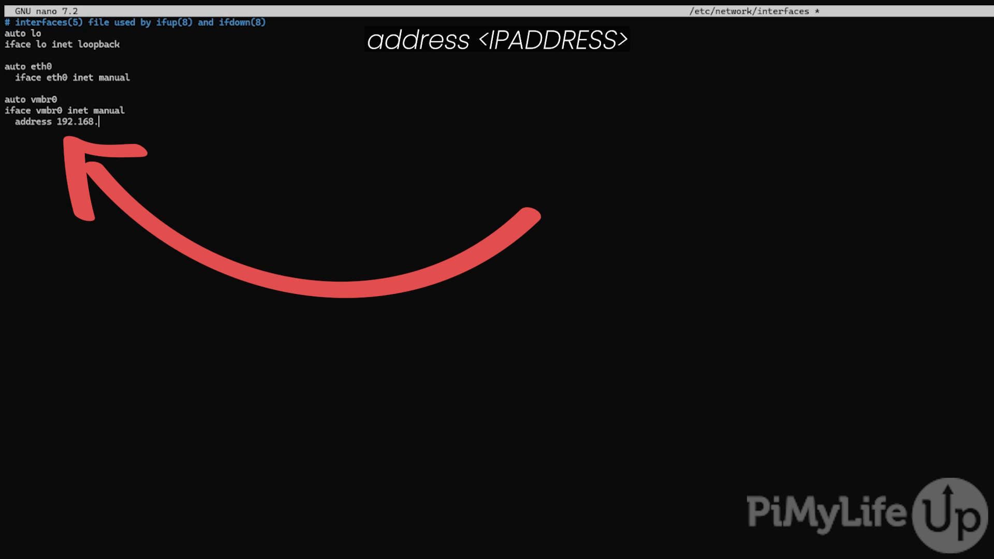
{"action": "type", "text": "0.32"}
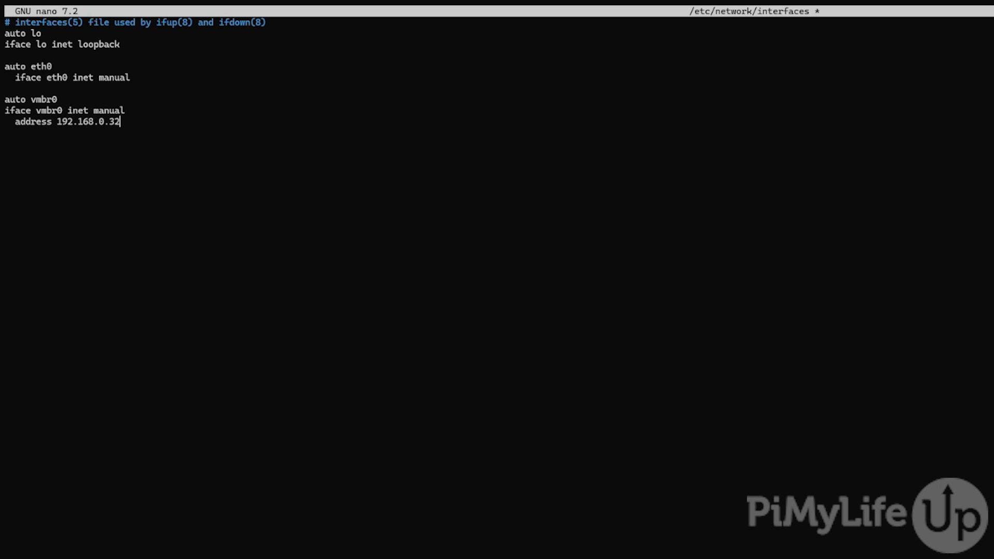
{"action": "key", "text": "Enter"}
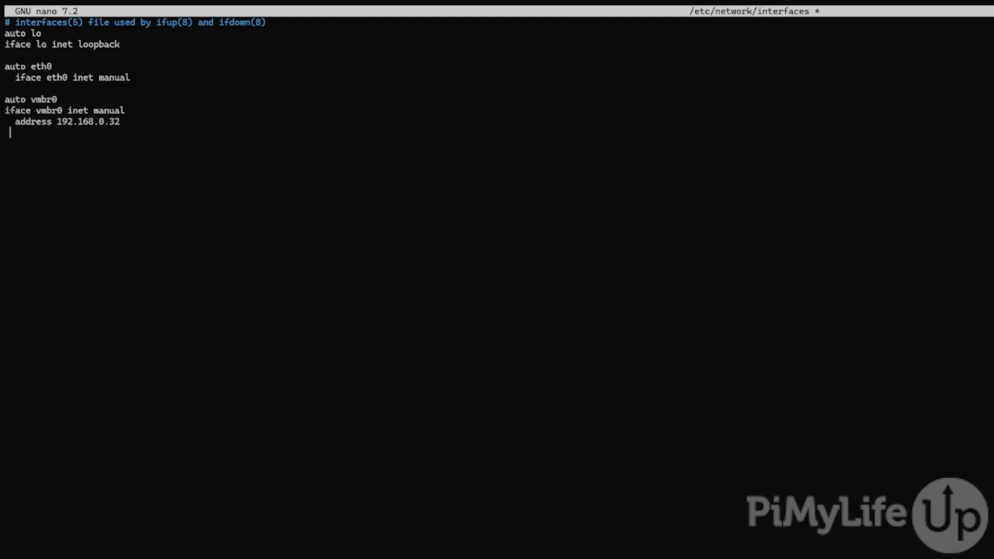
{"action": "type", "text": "gateway"}
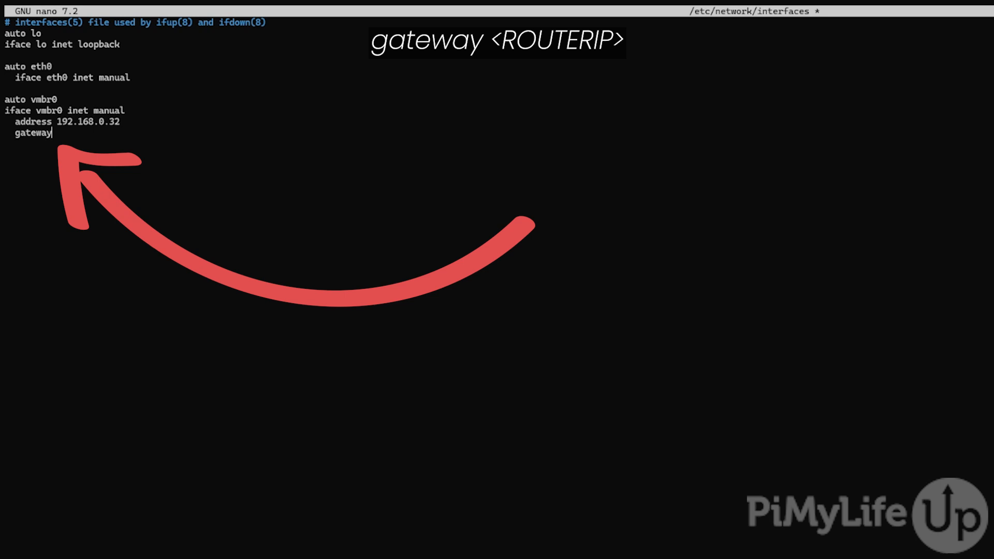
{"action": "type", "text": "192"}
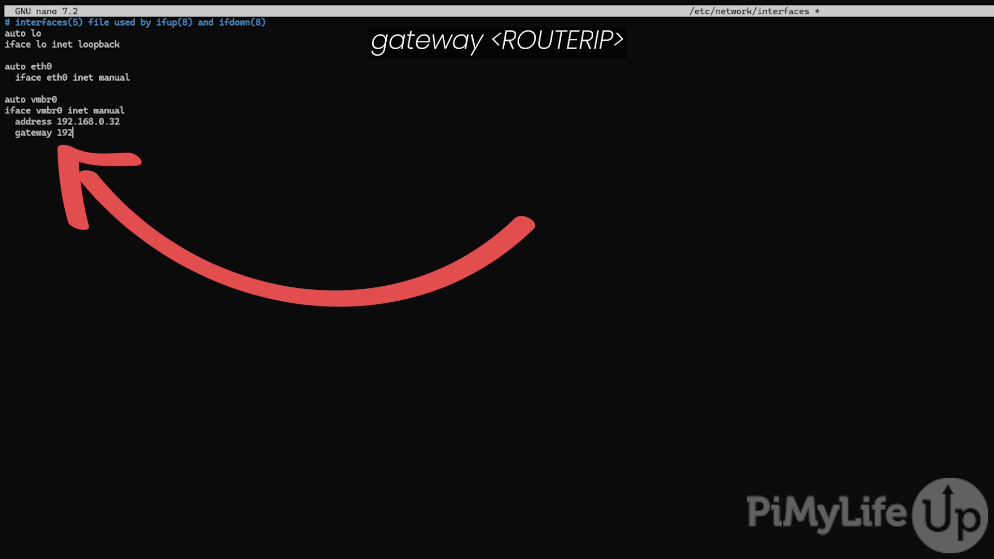
{"action": "type", "text": ".1"}
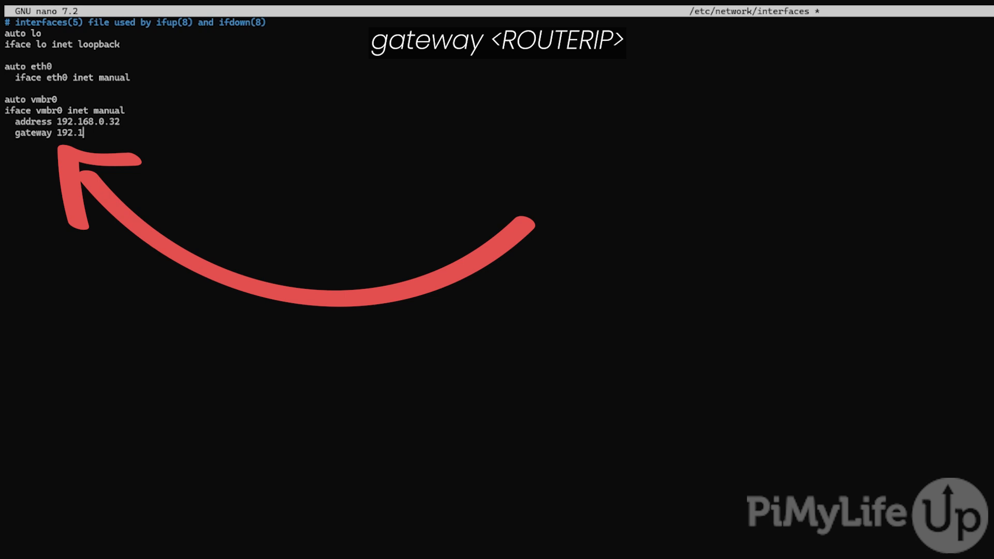
{"action": "type", "text": "68.0.1"}
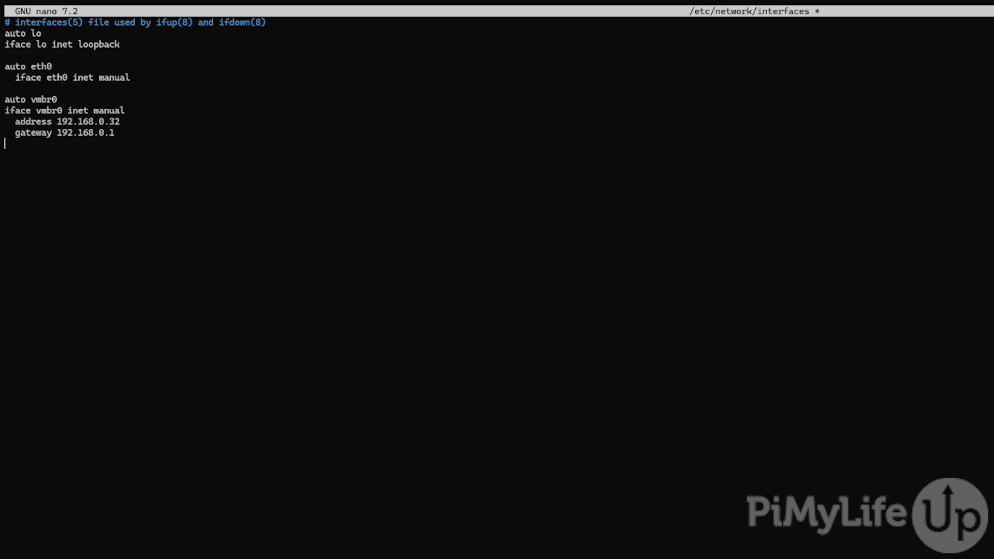
Add netmask 255.255.255.0 and bridge-ports eth0 to the vmbr0 stanza
{"action": "type", "text": "netmask 255"}
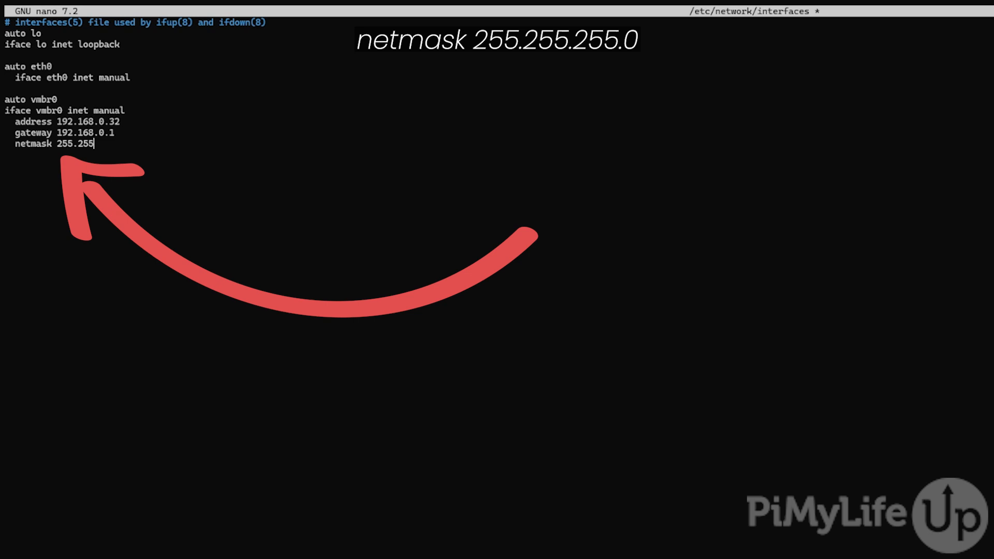
{"action": "type", "text": ".255.0"}
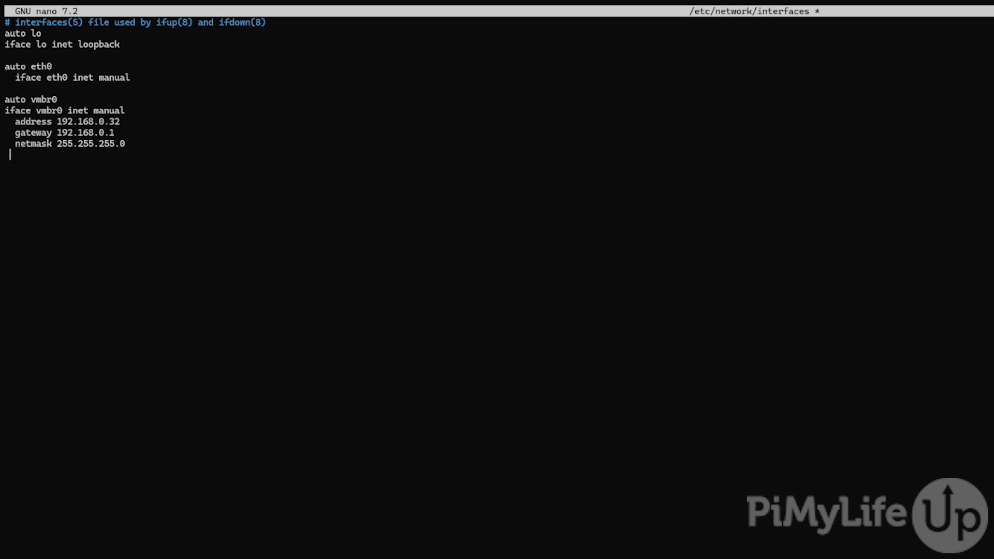
{"action": "type", "text": "bridge-ports et"}
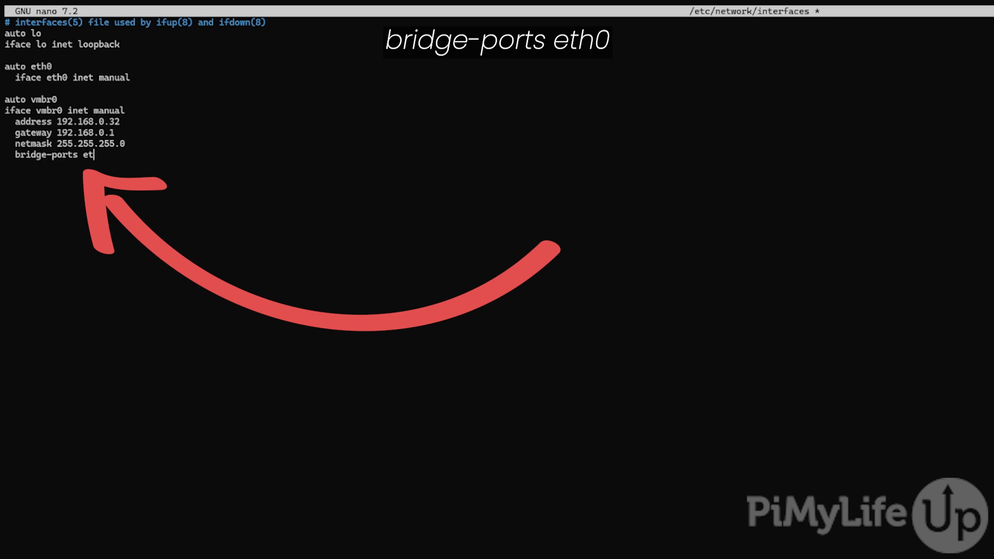
{"action": "type", "text": "h0"}
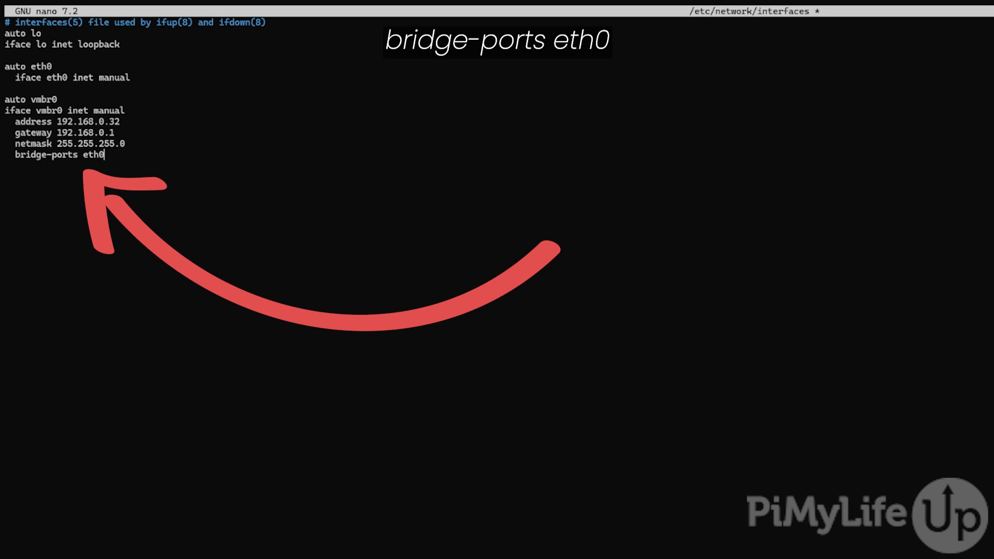
{"action": "key", "text": "Return"}
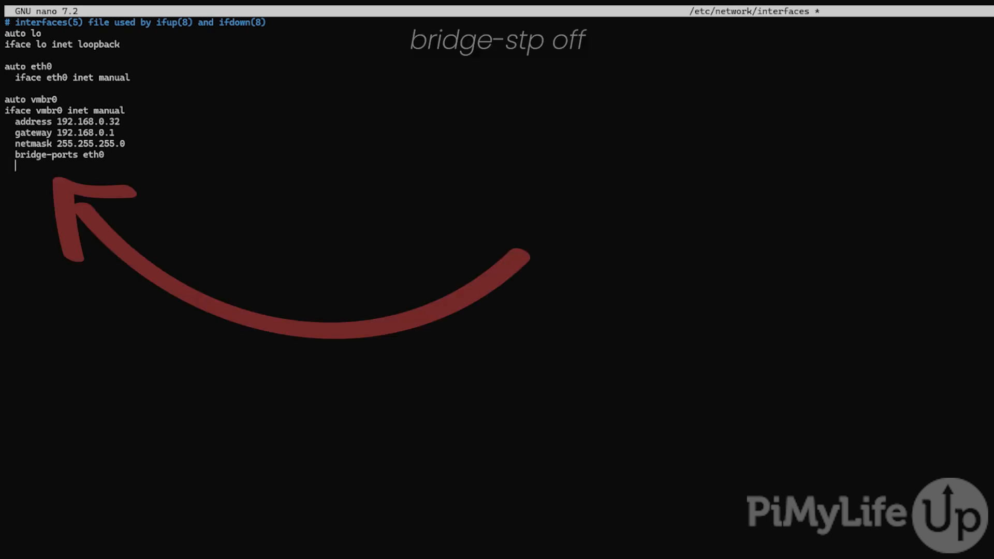
Finish the vmbr0 stanza with bridge-stp off and bridge-fd 0
{"action": "type", "text": "bridge-s"}
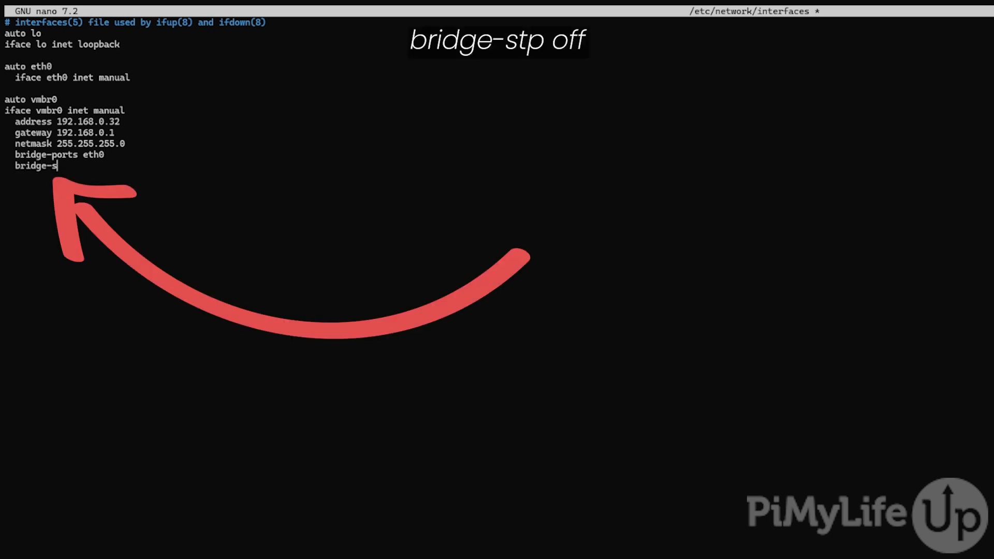
{"action": "type", "text": "tp off"}
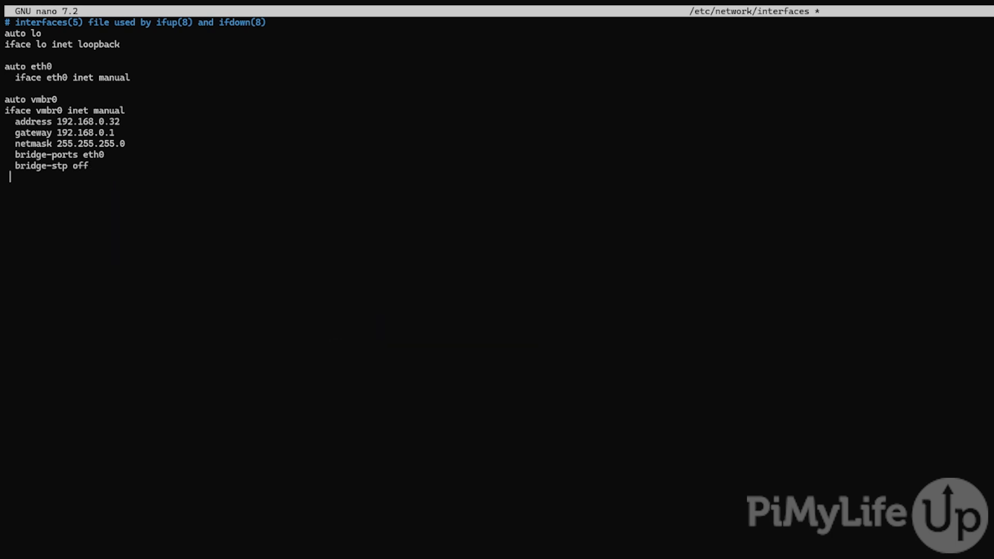
{"action": "type", "text": "bri"}
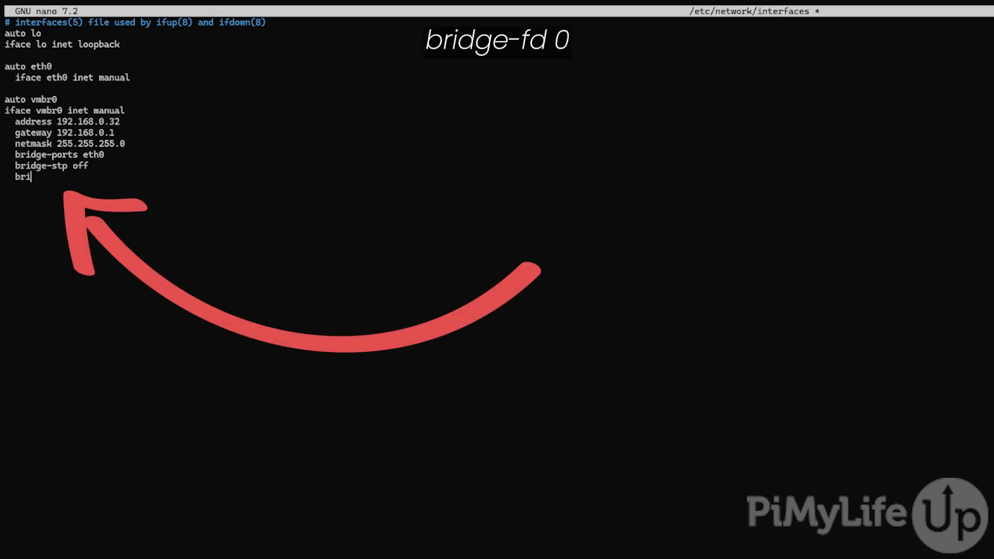
{"action": "type", "text": "dge"}
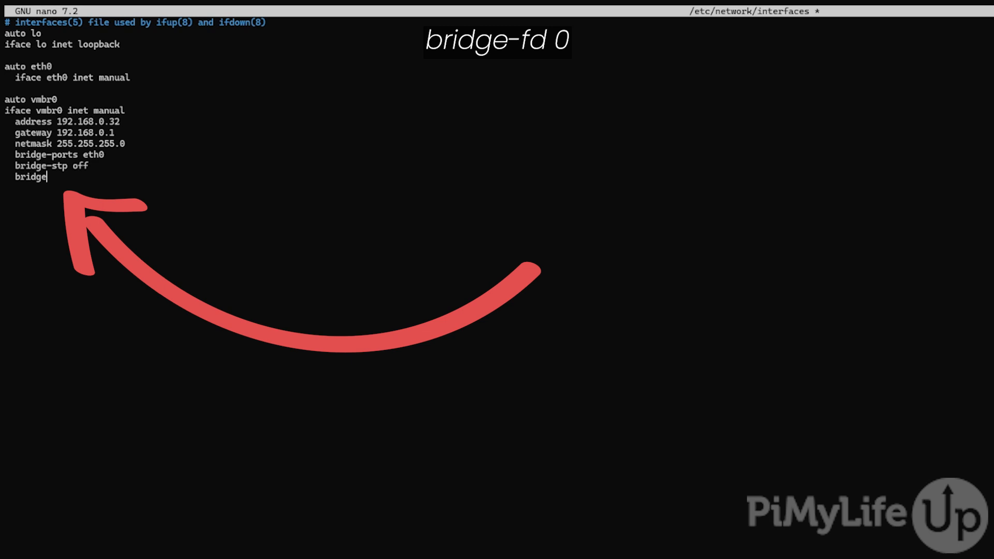
{"action": "type", "text": "-fd 0"}
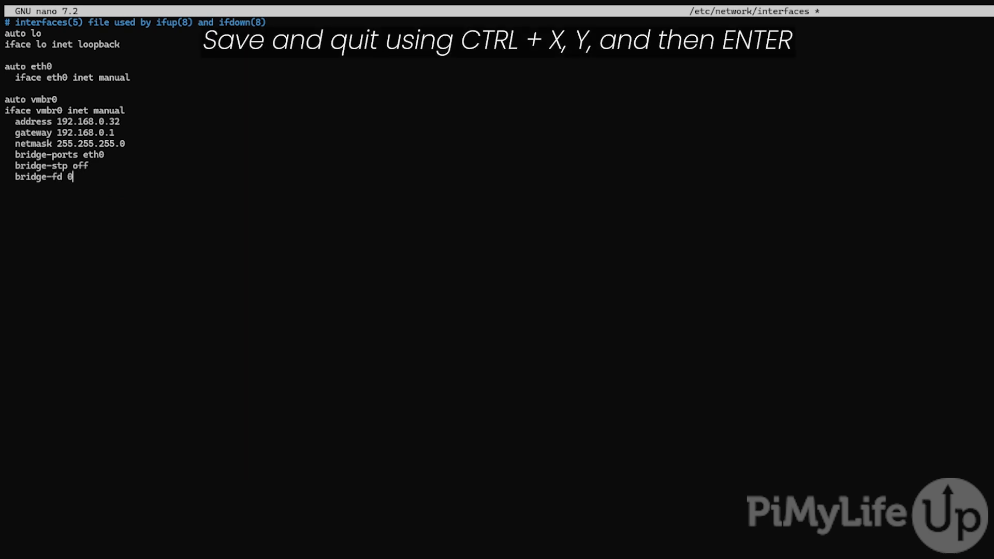
Save and quit nano, then reboot the Pi with sudo reboot
{"action": "key", "text": "ctrl+x"}
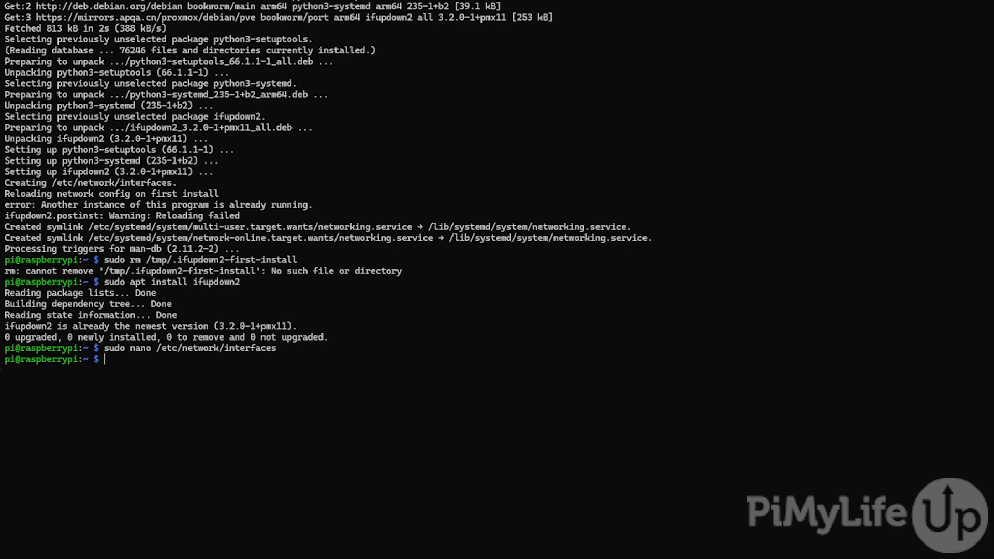
{"action": "type", "text": "sudo re"}
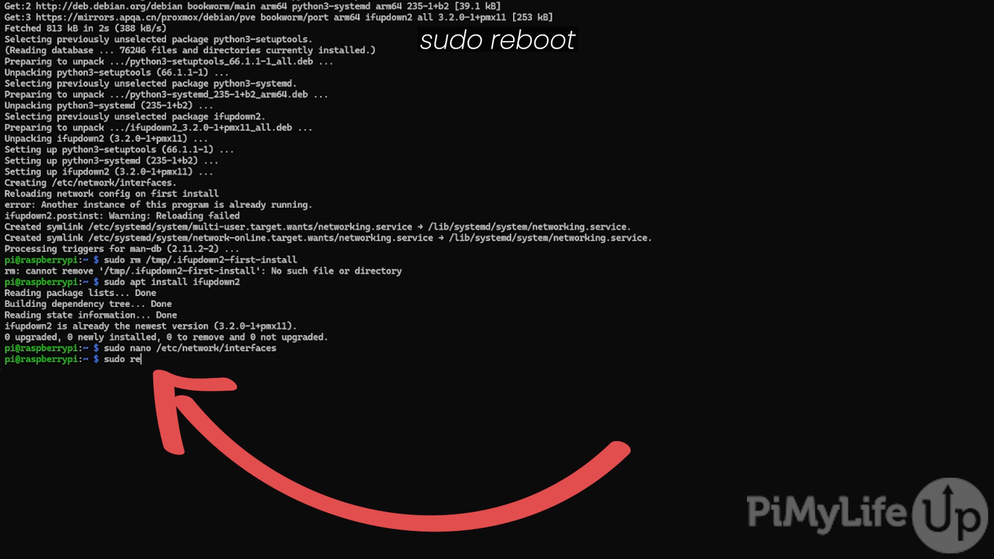
{"action": "type", "text": "boot"}
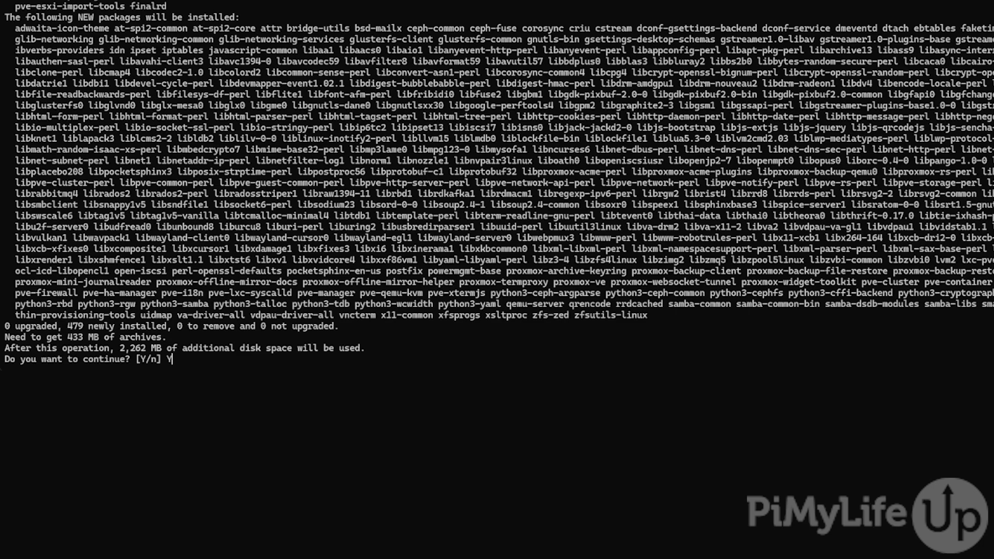
Confirm the 479-package install and pick Local only for Postfix mail
{"action": "key", "text": "Return"}
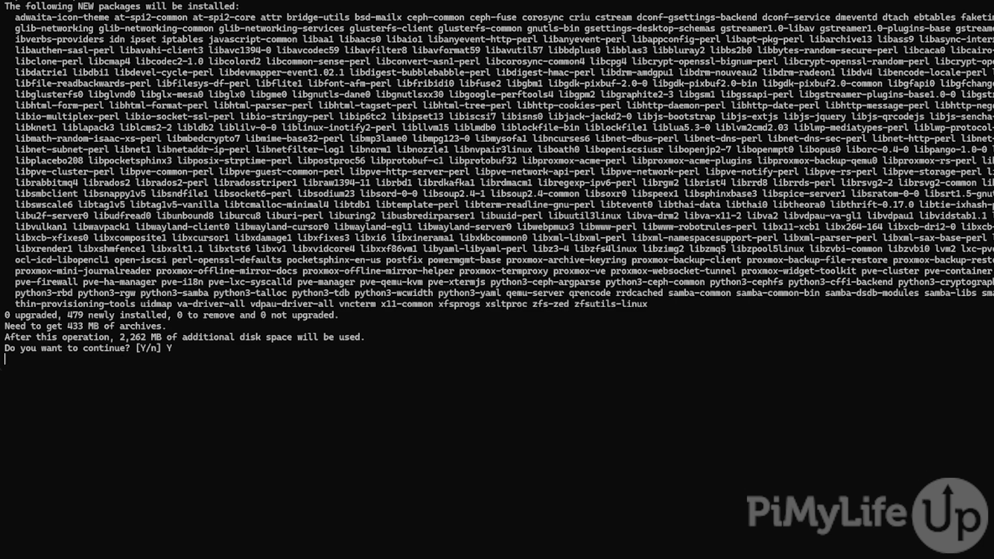
{"action": "key", "text": "Return"}
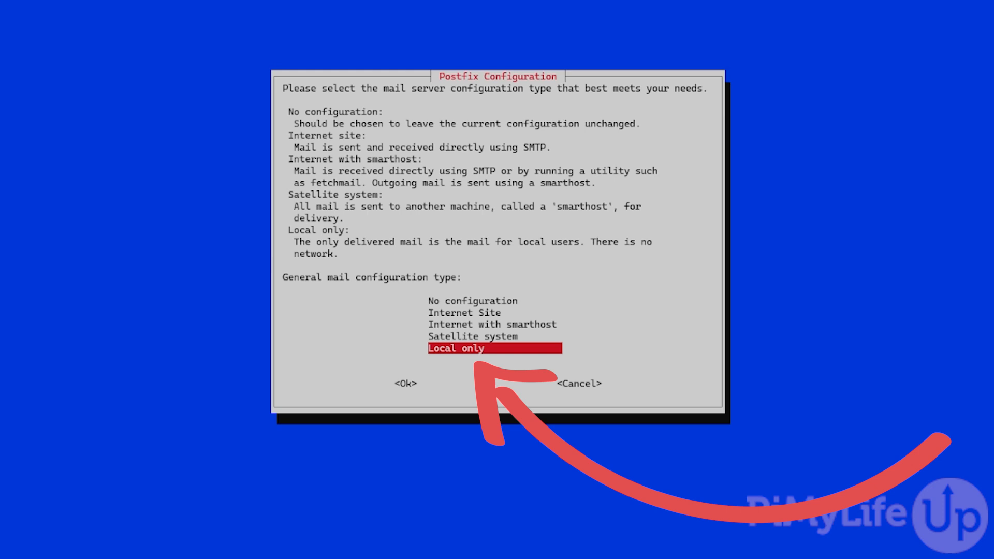
Accept Local only mail delivery and keep 'raspberrypi' as the system mail name
{"action": "left_click", "coordinate": [404, 384]}
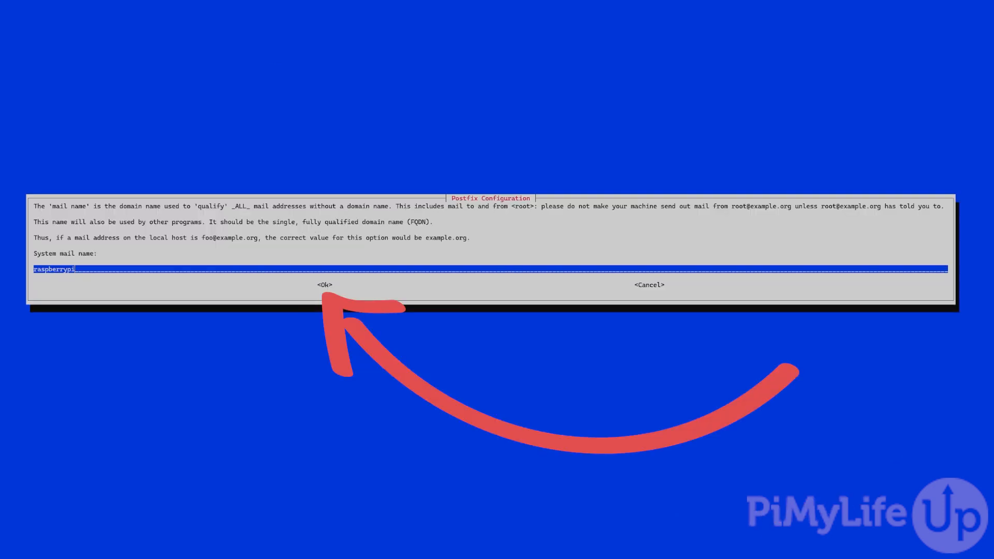
{"action": "left_click", "coordinate": [324, 284]}
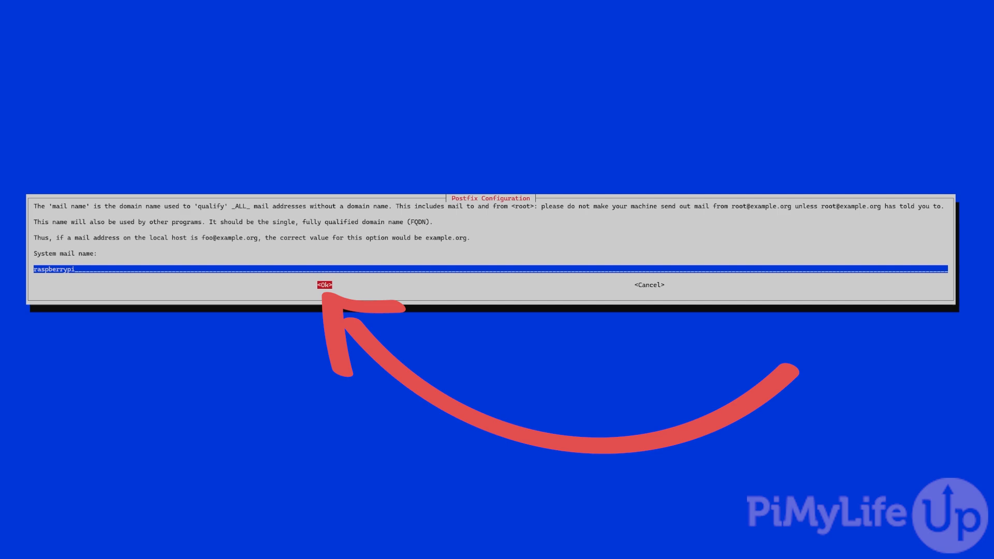
{"action": "left_click", "coordinate": [324, 285]}
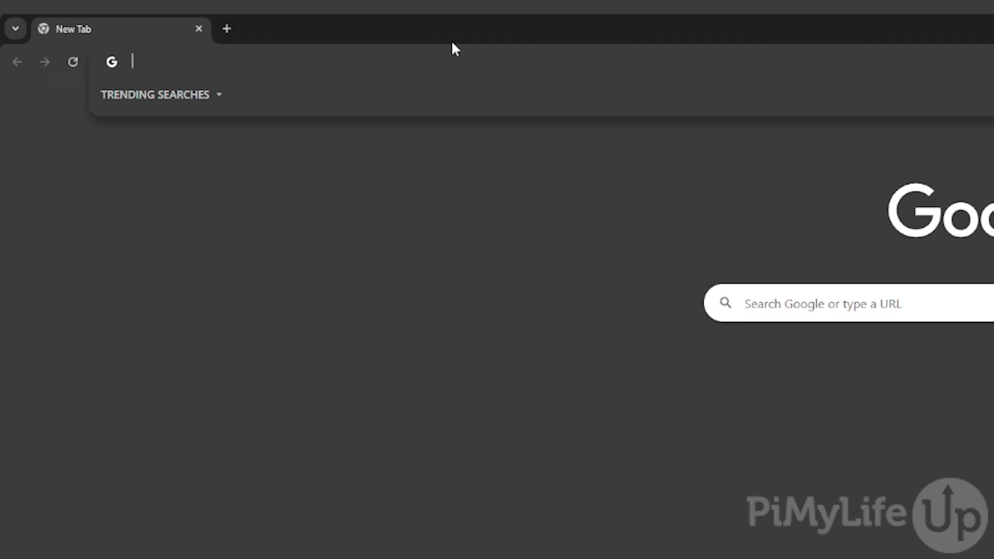
{"action": "type", "text": "https://192.168.0.32:8006"}
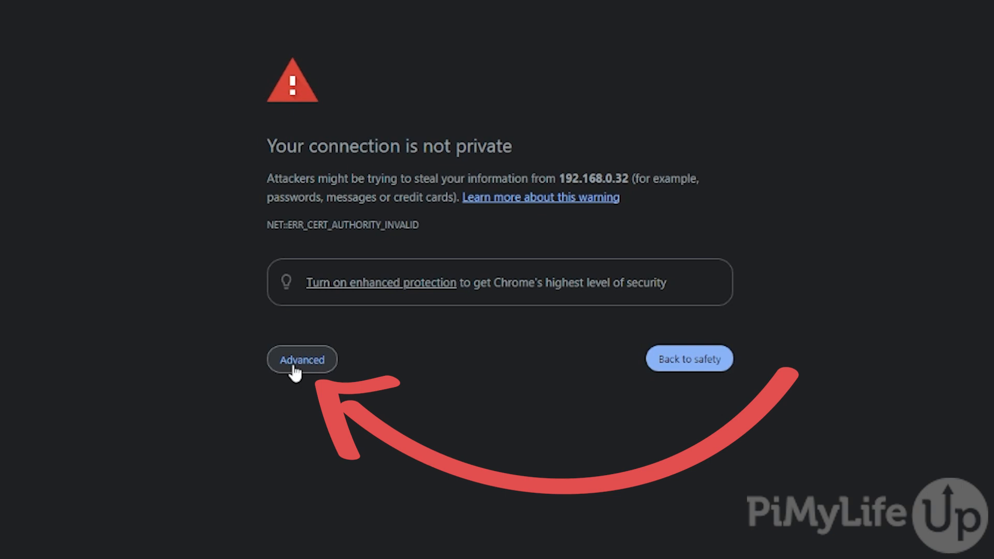
{"action": "left_click", "coordinate": [302, 360]}
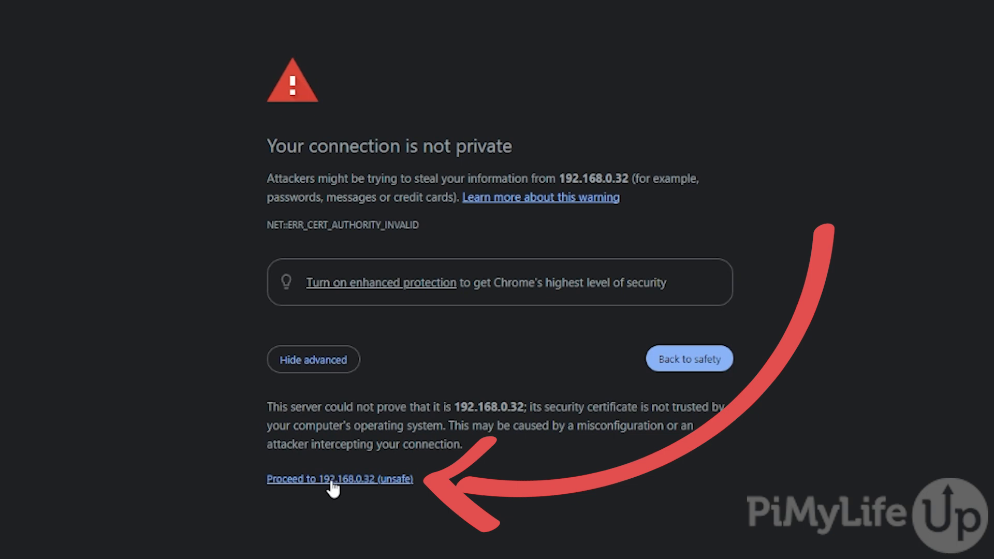
{"action": "left_click", "coordinate": [339, 479]}
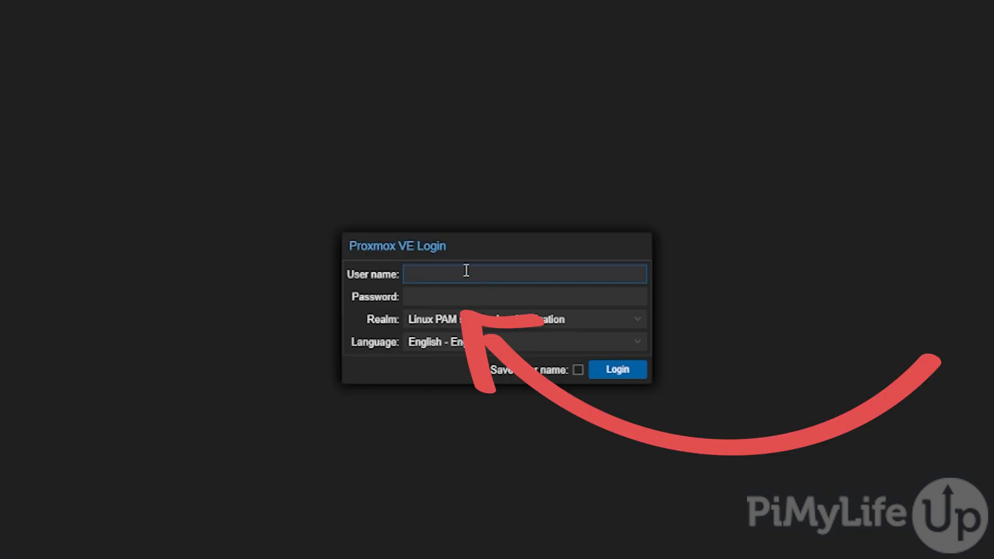
Log in to Proxmox as root and dismiss the subscription notice
{"action": "type", "text": "root"}
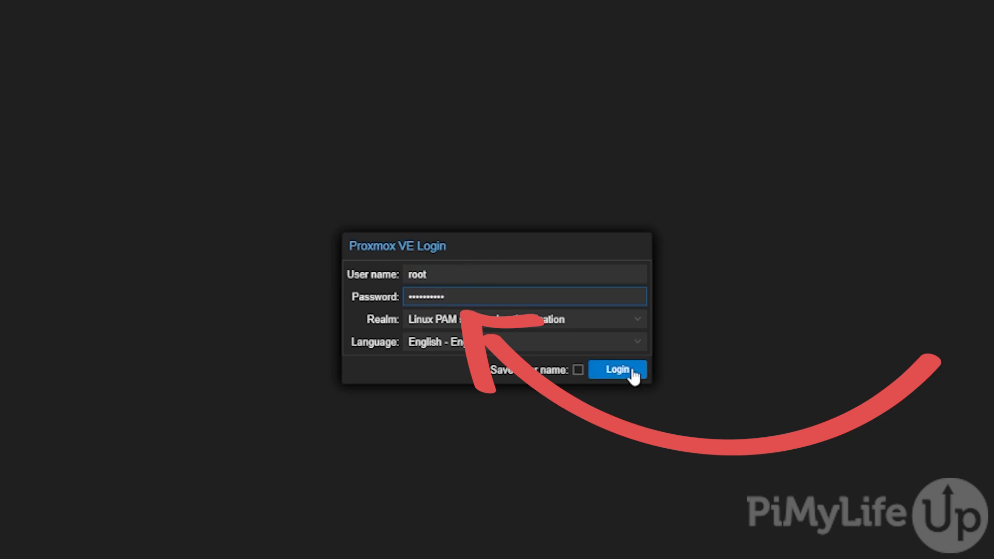
{"action": "left_click", "coordinate": [616, 370]}
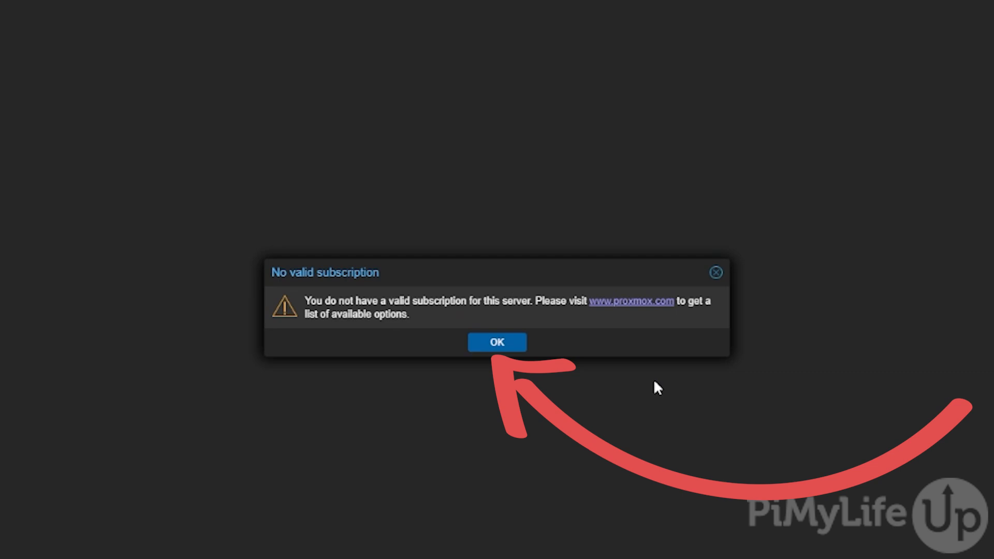
{"action": "mouse_move", "coordinate": [497, 343]}
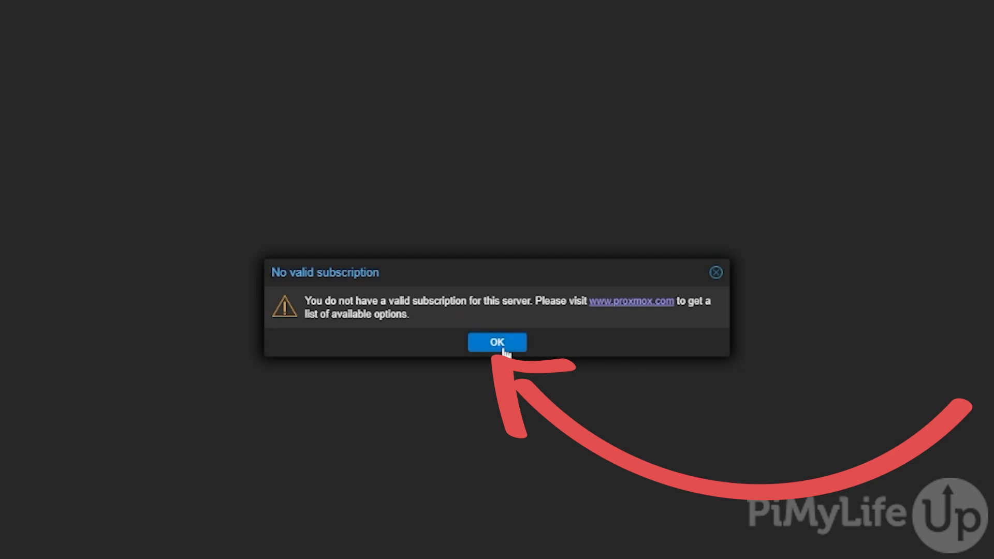
{"action": "left_click", "coordinate": [497, 342]}
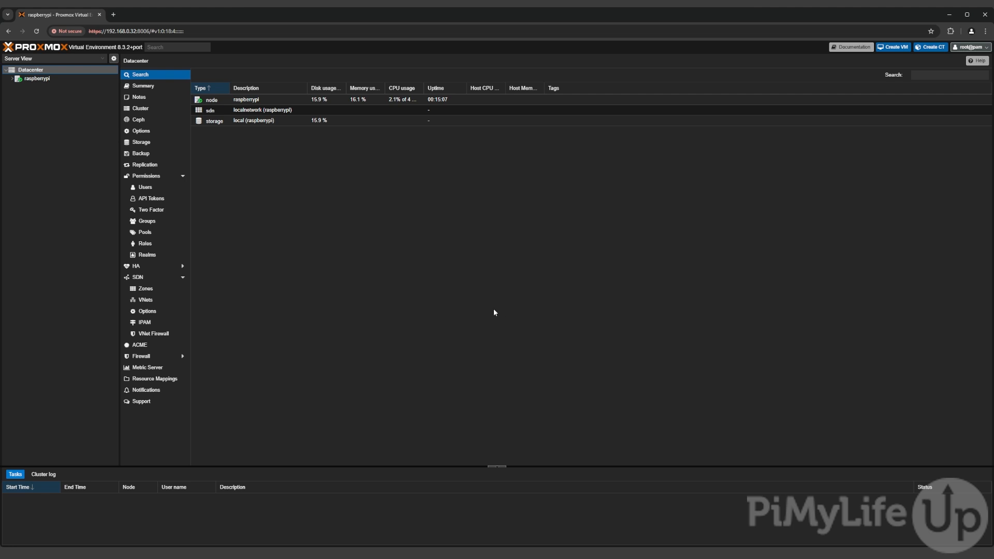
{"action": "mouse_move", "coordinate": [488, 311]}
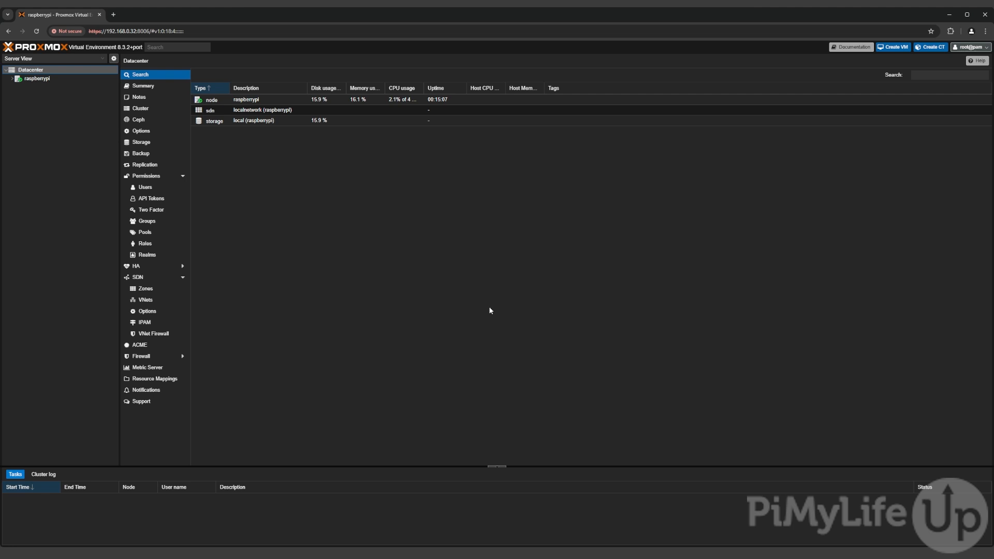
{"action": "mouse_move", "coordinate": [467, 320]}
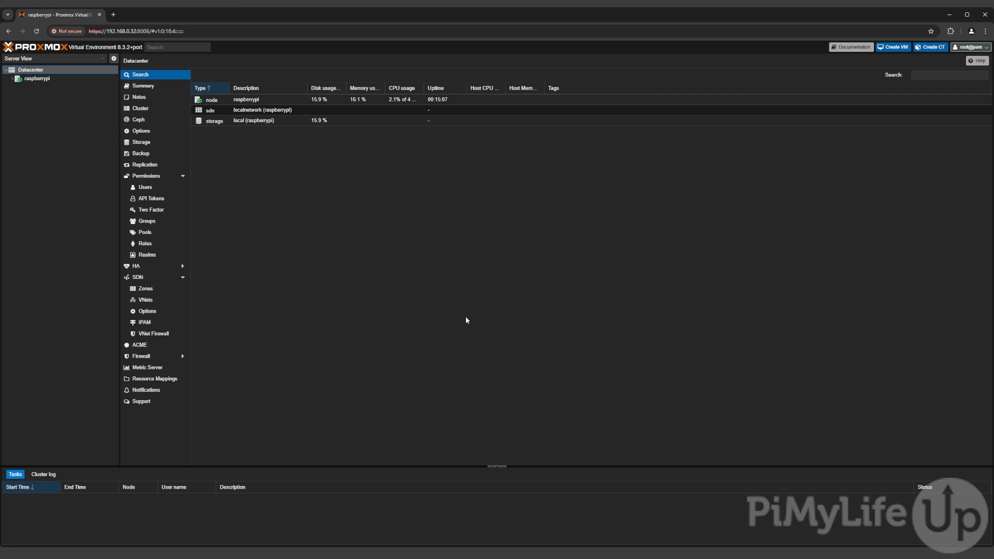